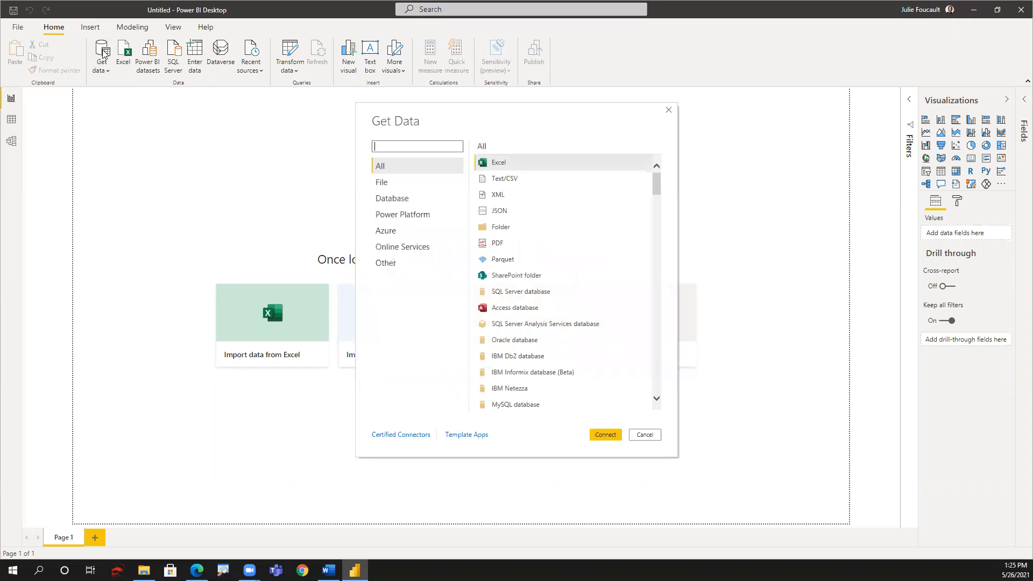
mouse_move(503, 227)
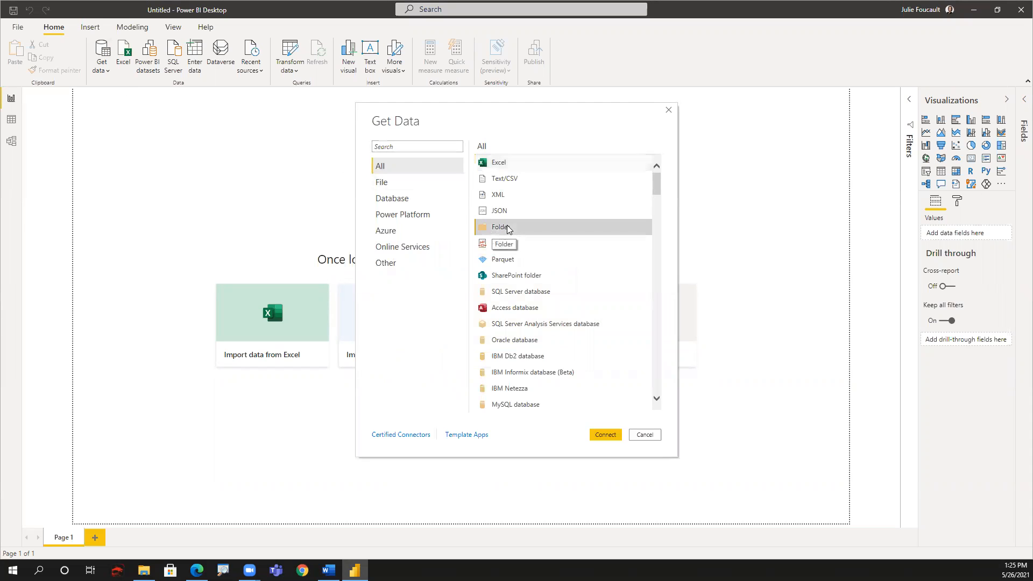
mouse_move(534, 239)
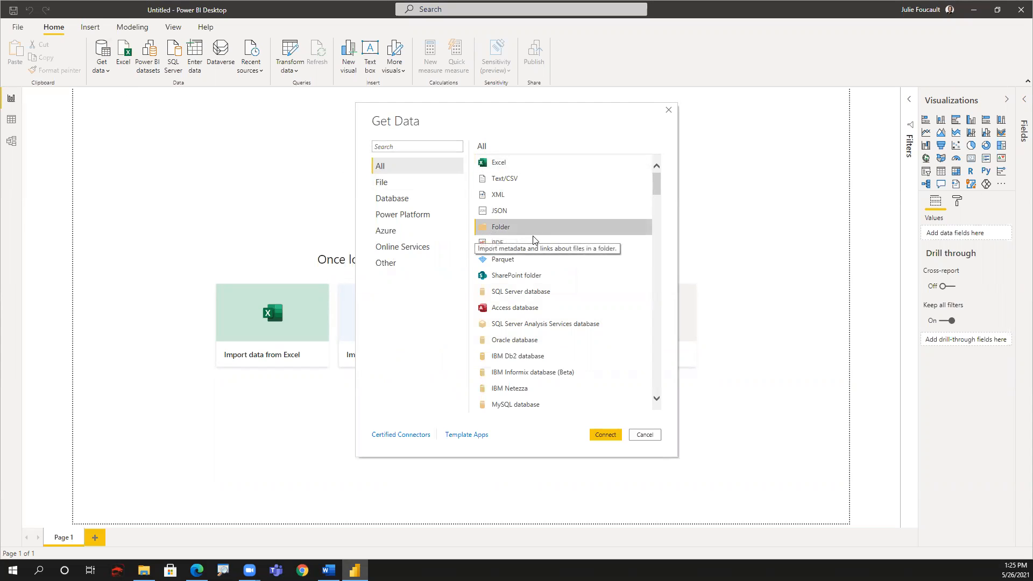
mouse_move(531, 234)
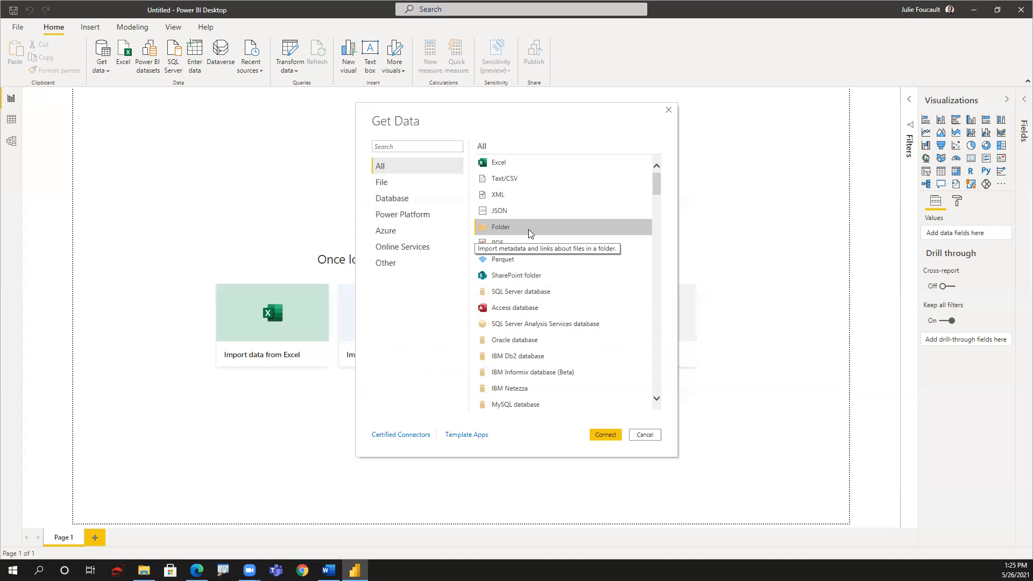
mouse_move(658, 438)
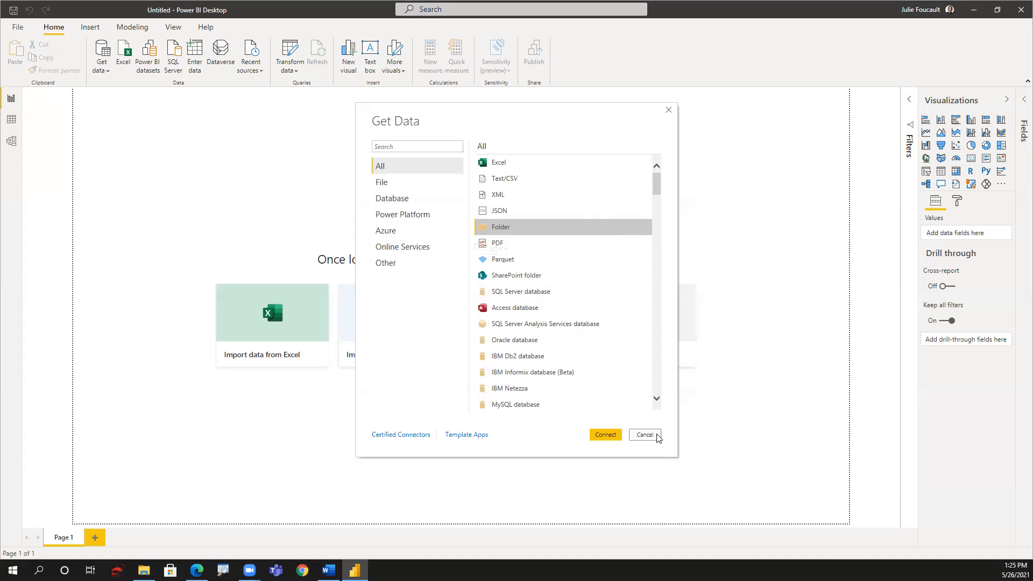
Cancel Get Data and read the SharePoint Folder connector article down to Troubleshooting
left_click(644, 434)
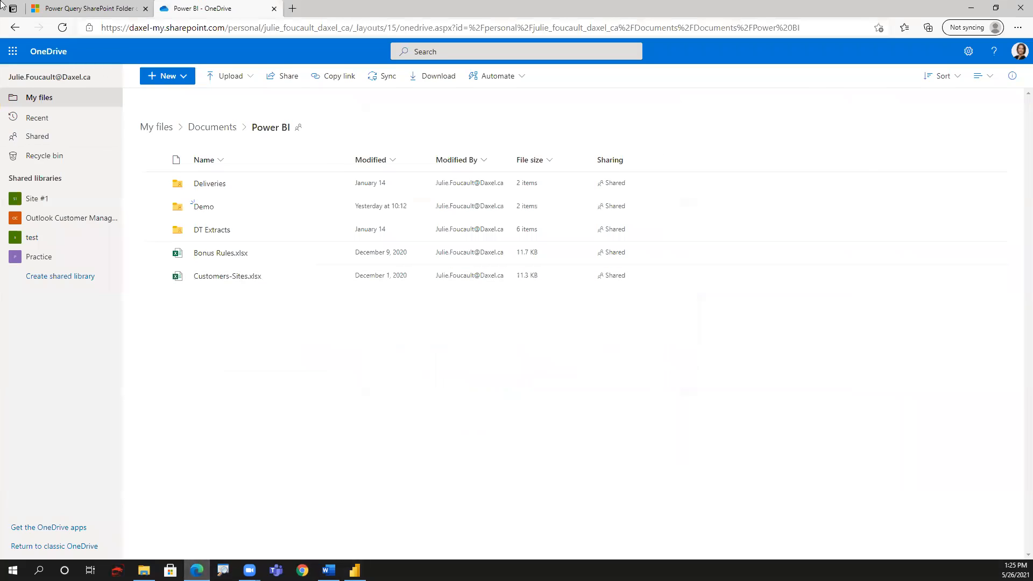
left_click(90, 8)
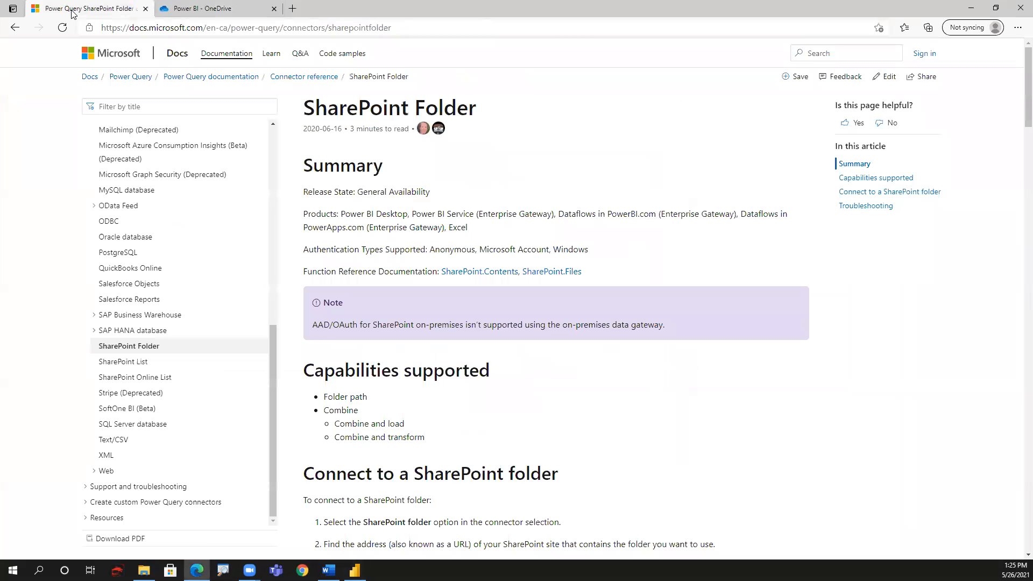
mouse_move(448, 185)
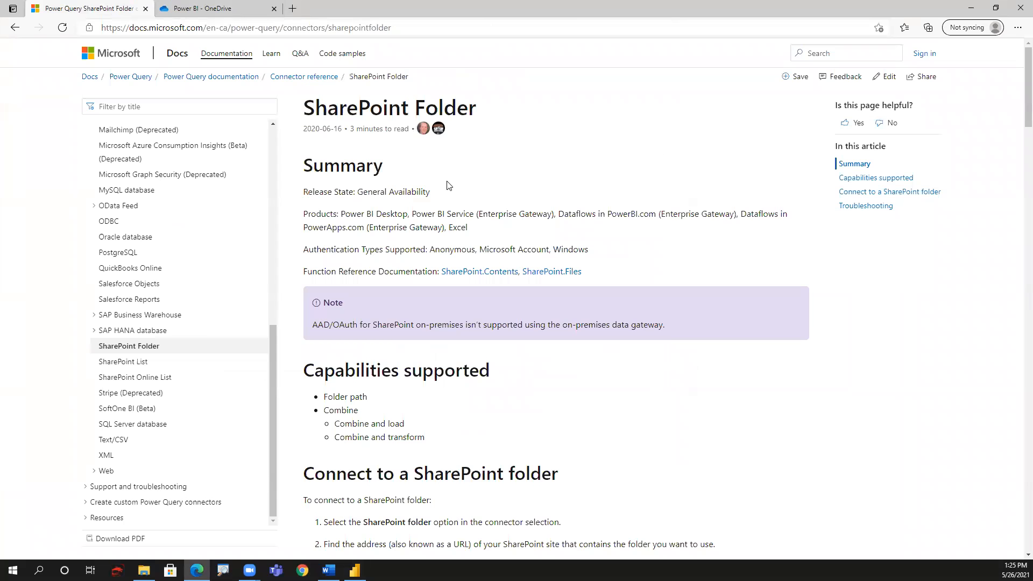
mouse_move(630, 263)
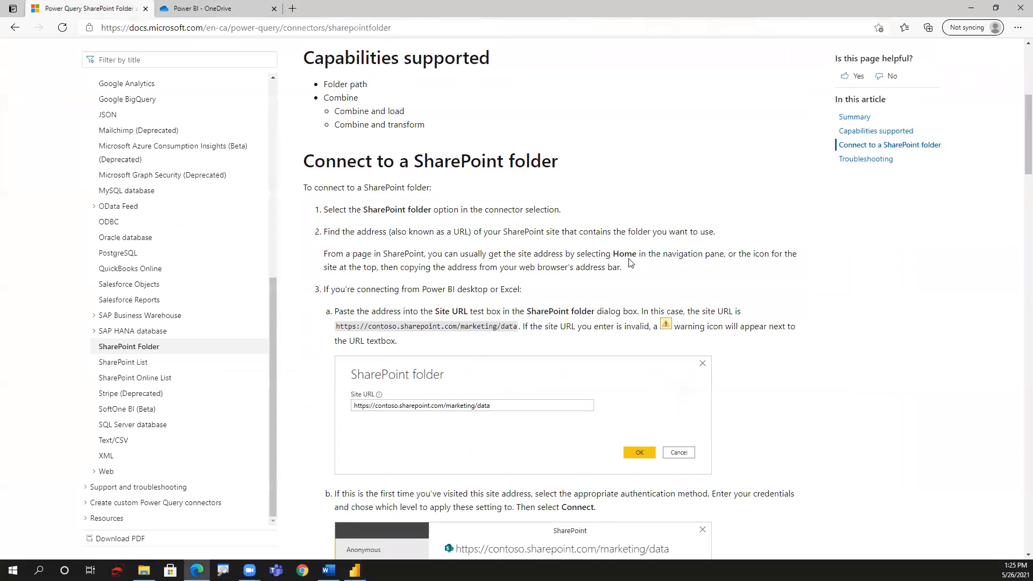
mouse_move(485, 306)
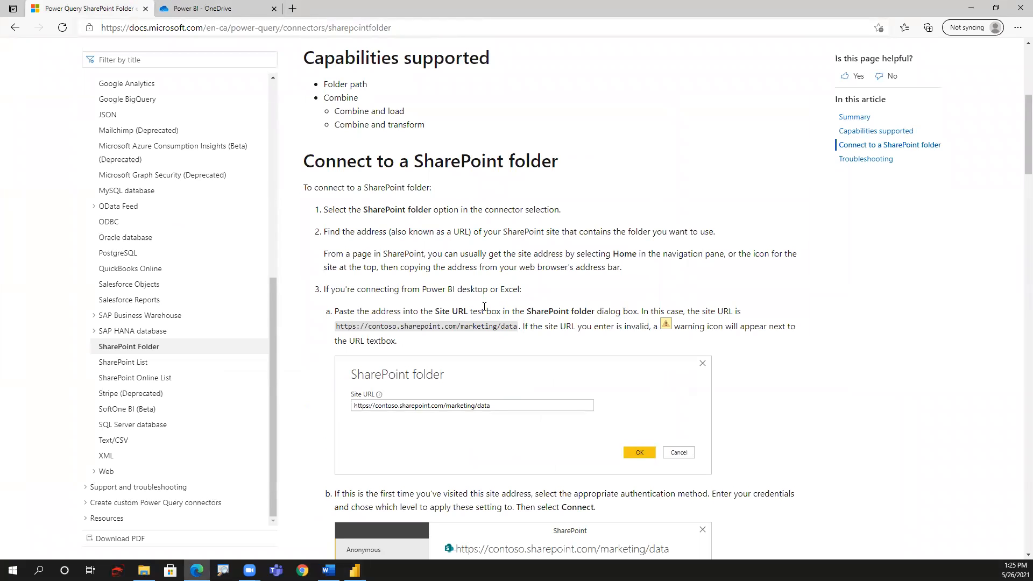
scroll("down", 3)
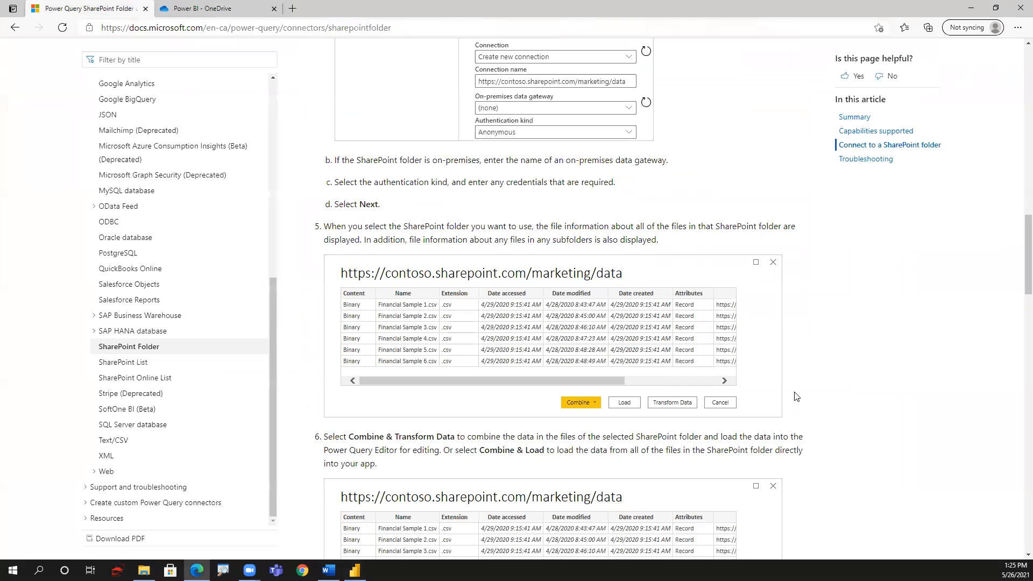
mouse_move(784, 375)
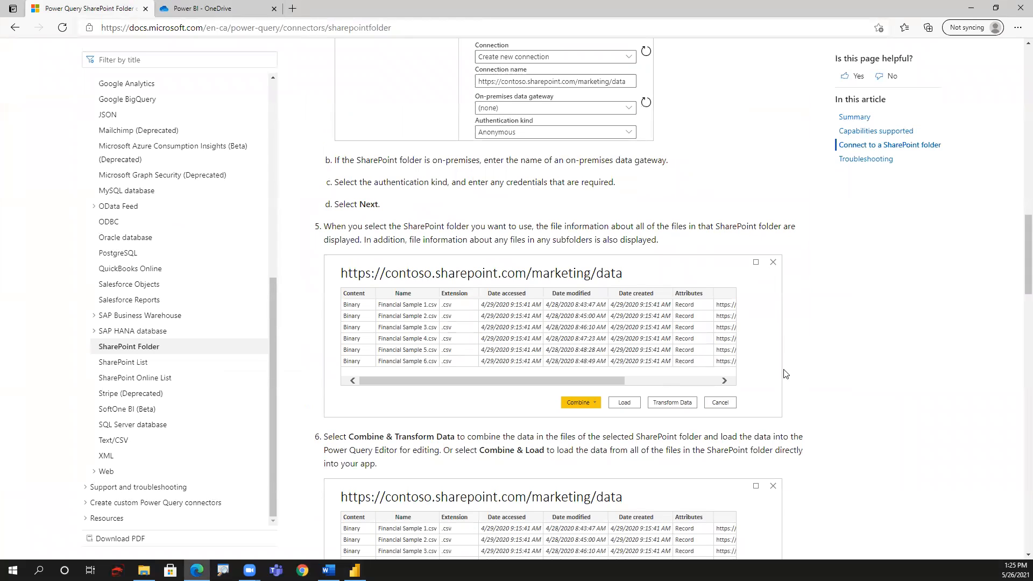
mouse_move(778, 401)
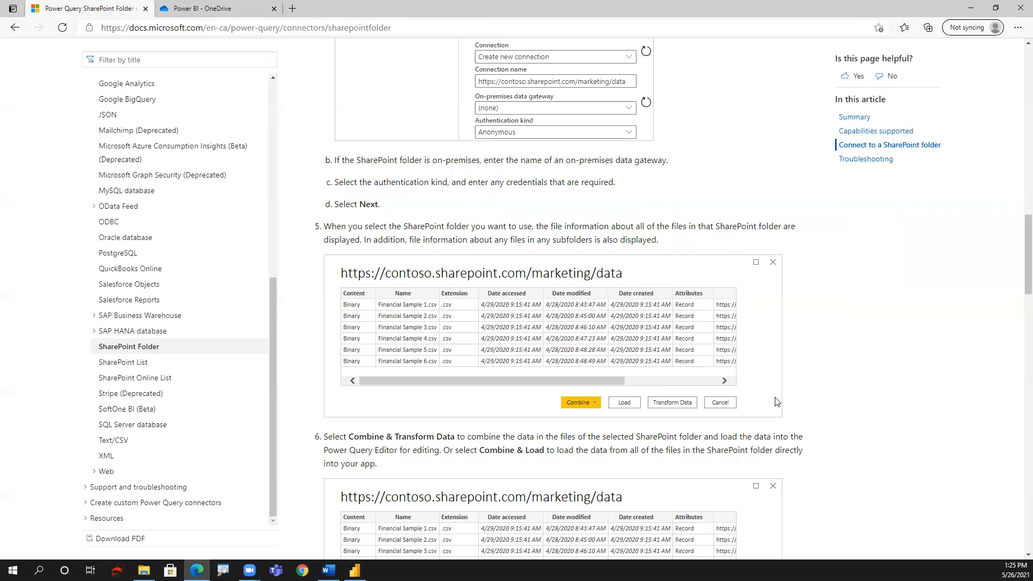
scroll("down", 3)
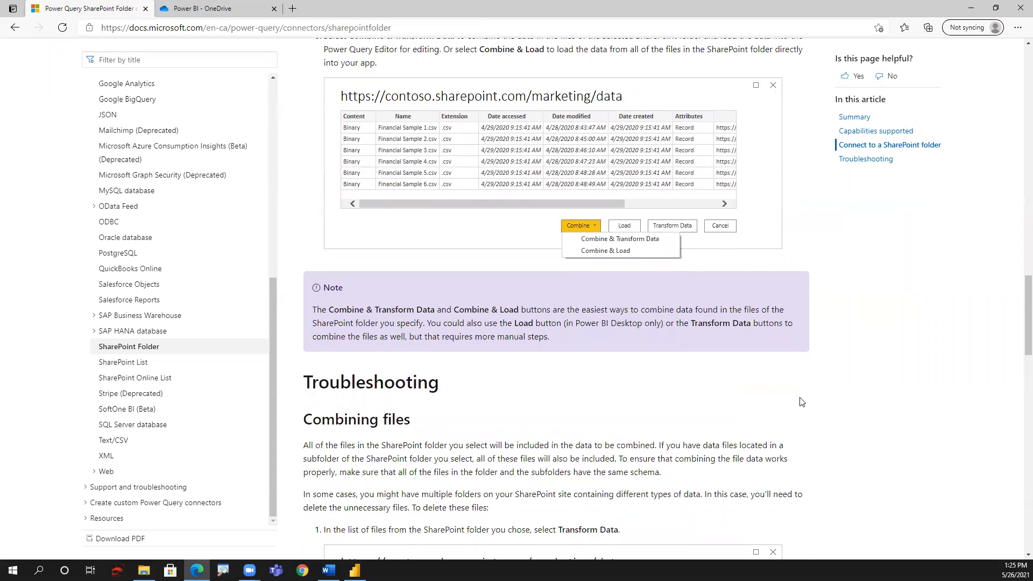
scroll("down", 3)
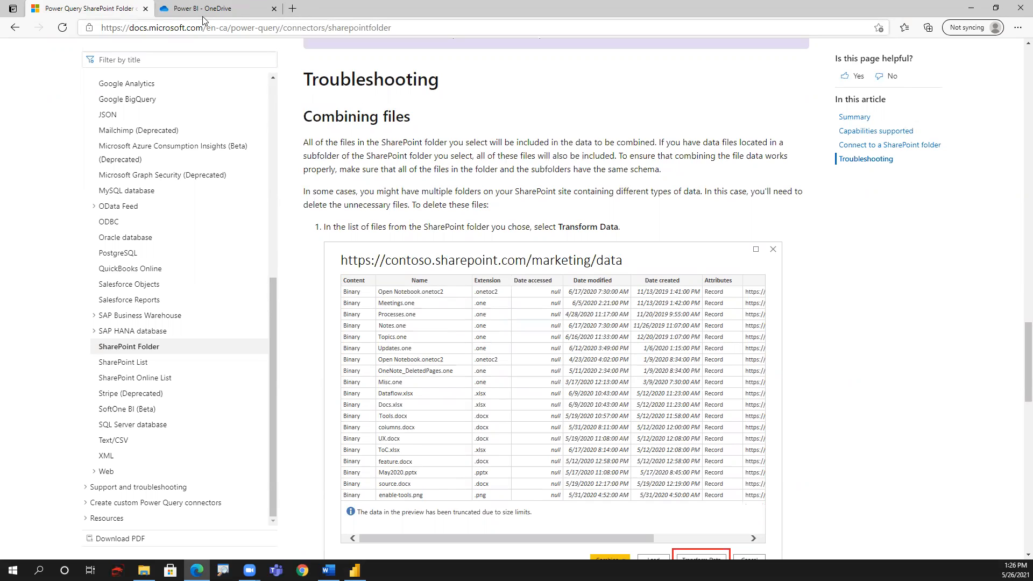
Return to OneDrive and go into the Demo folder under Power BI
left_click(198, 7)
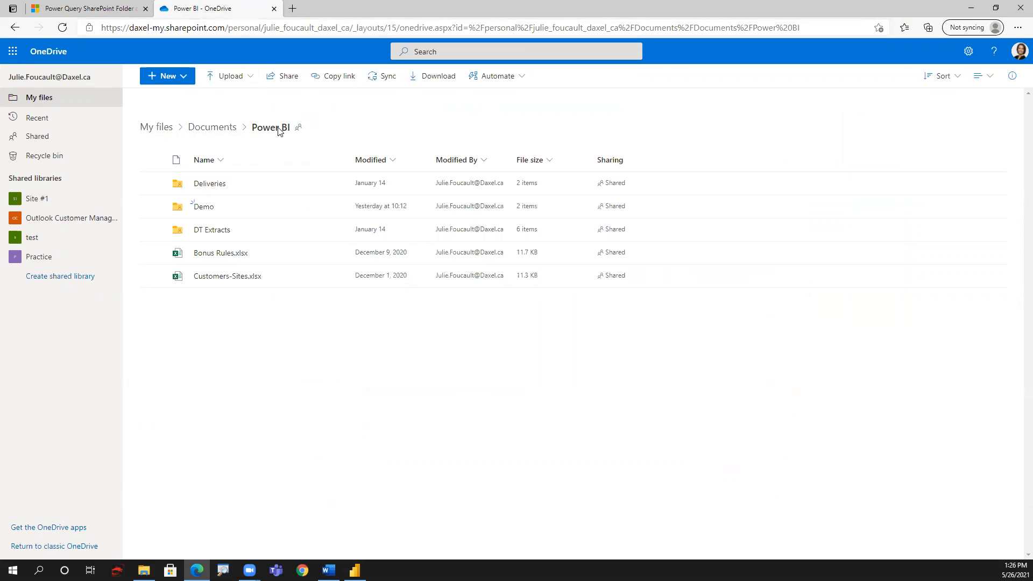
mouse_move(221, 207)
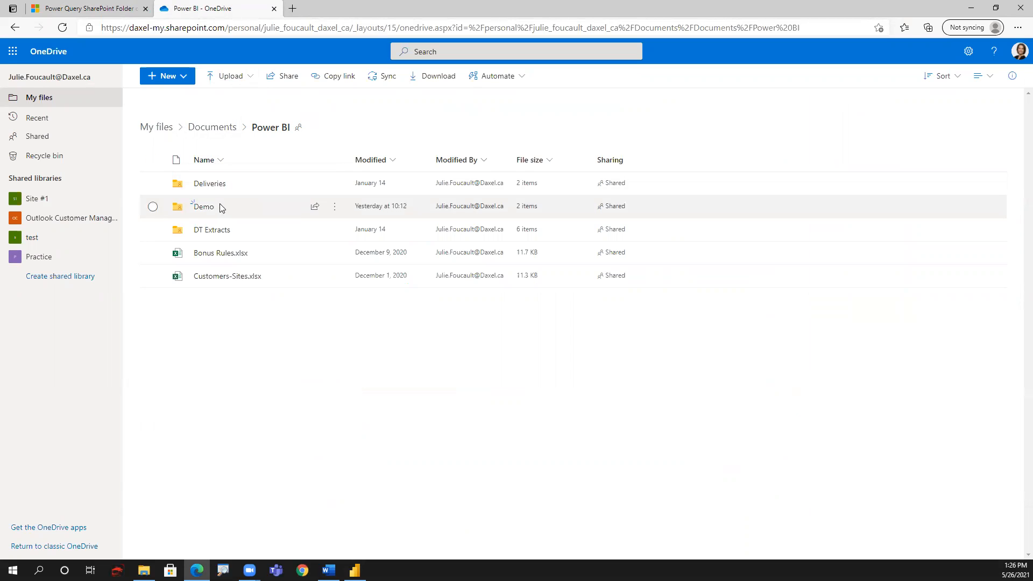
left_click(204, 206)
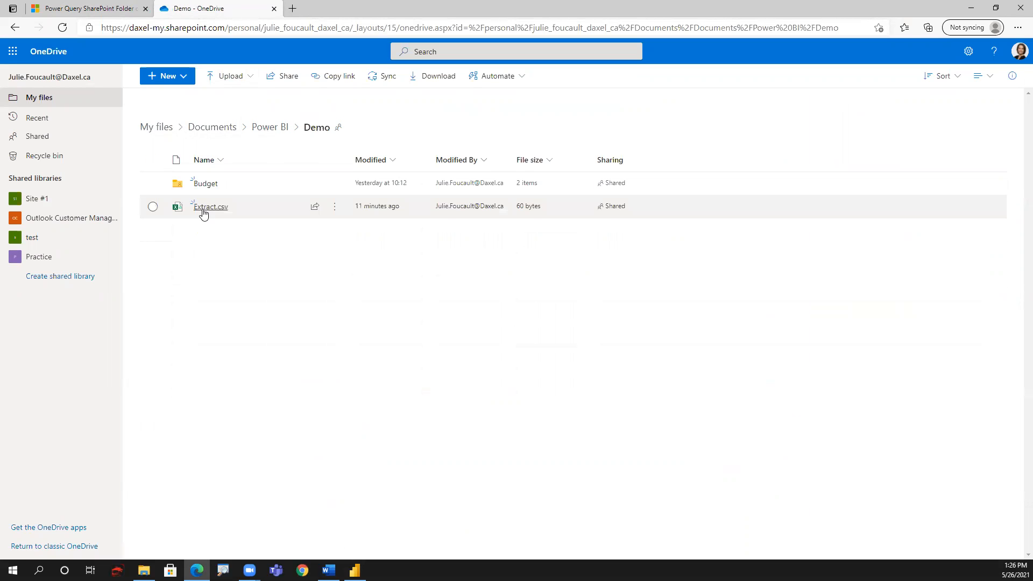
mouse_move(205, 183)
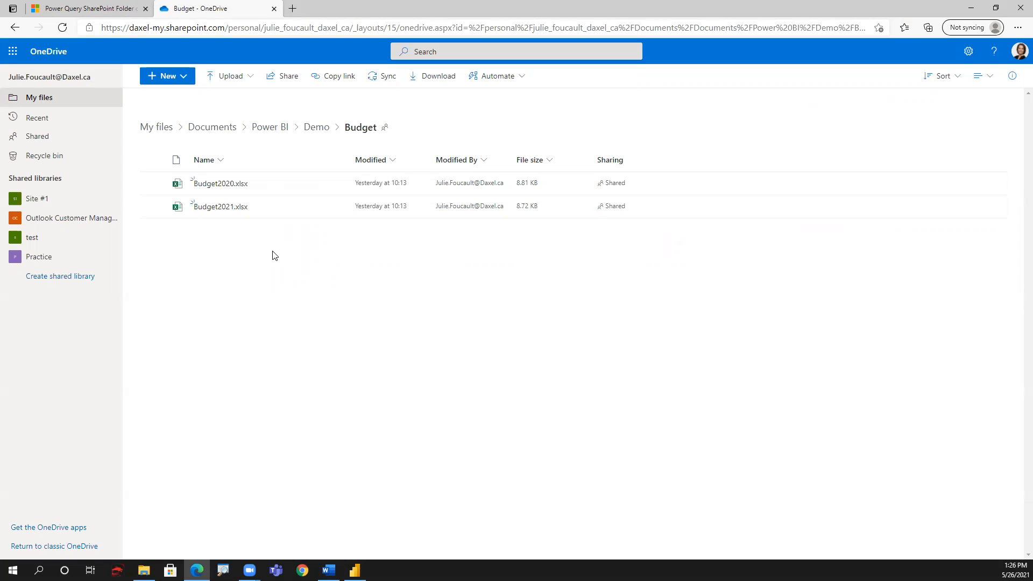
mouse_move(324, 394)
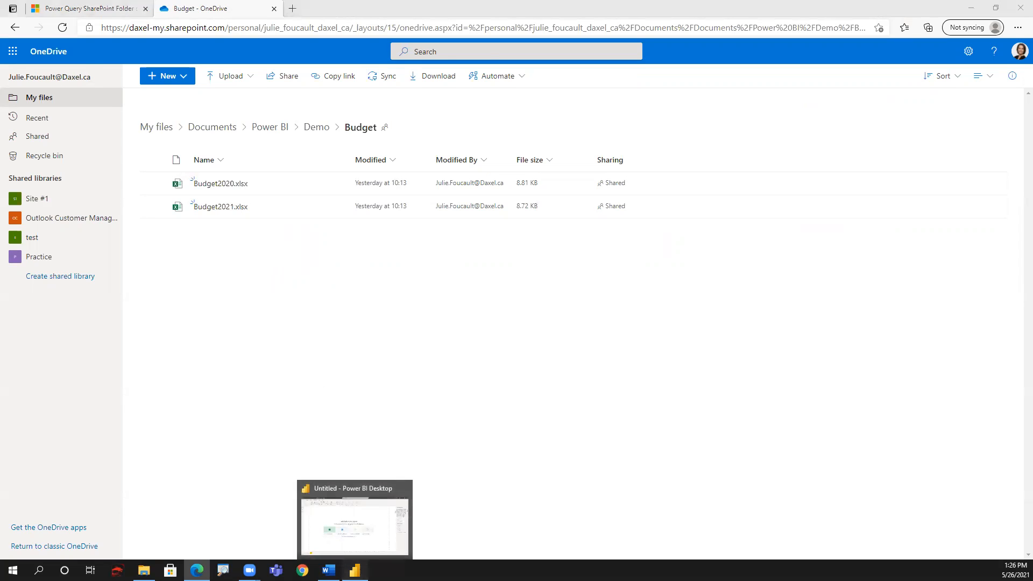
In Power BI Desktop, start Get Data and search the connectors for 'folder'
left_click(354, 519)
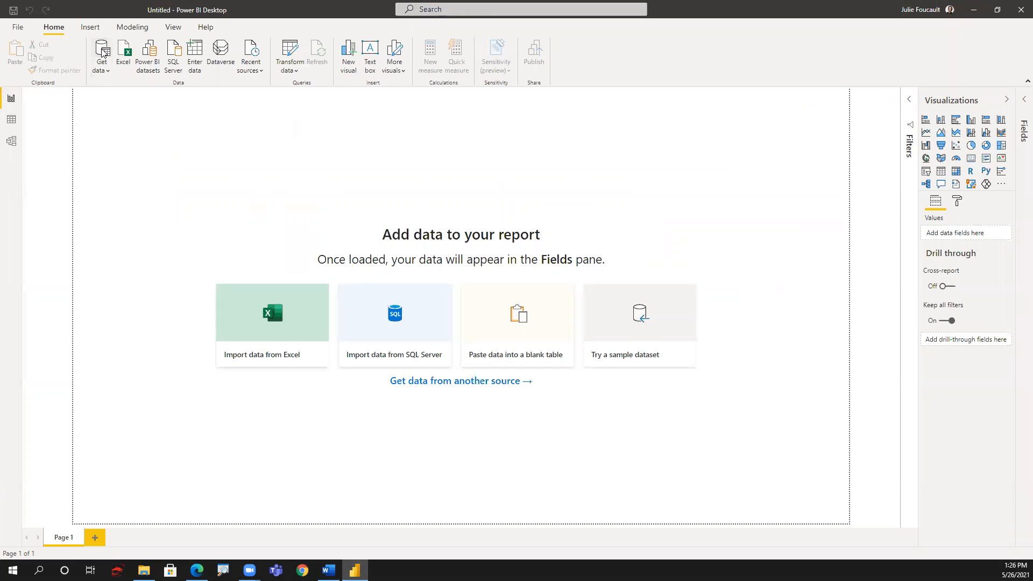
left_click(461, 381)
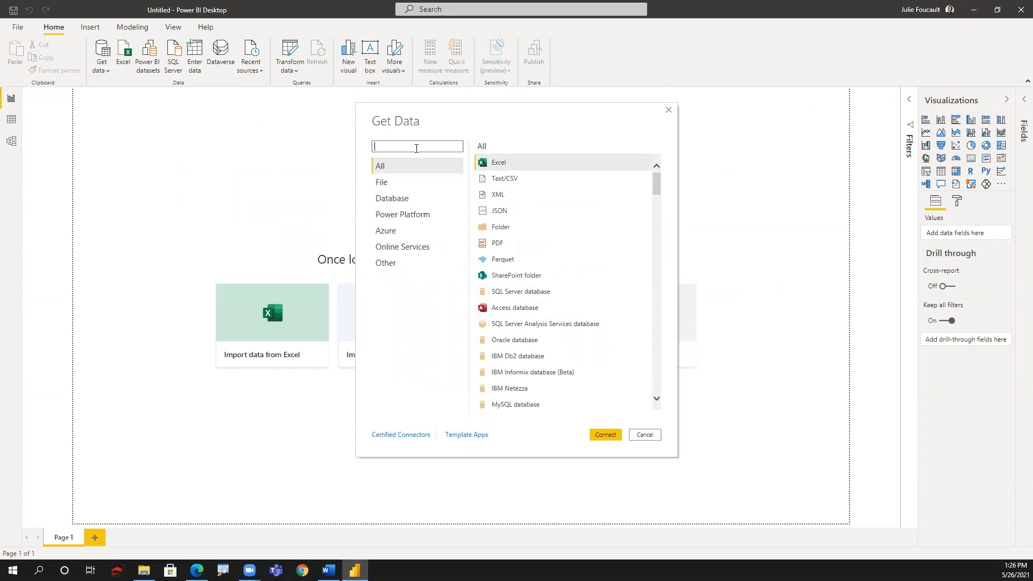
type("folder")
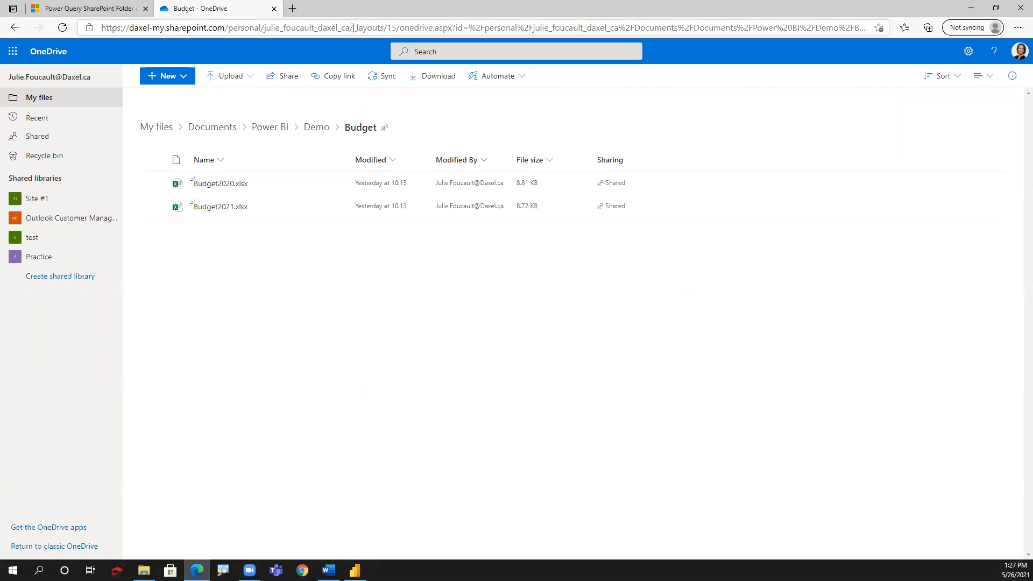
Select the personal site portion of the Budget folder's address for copying
left_click(353, 27)
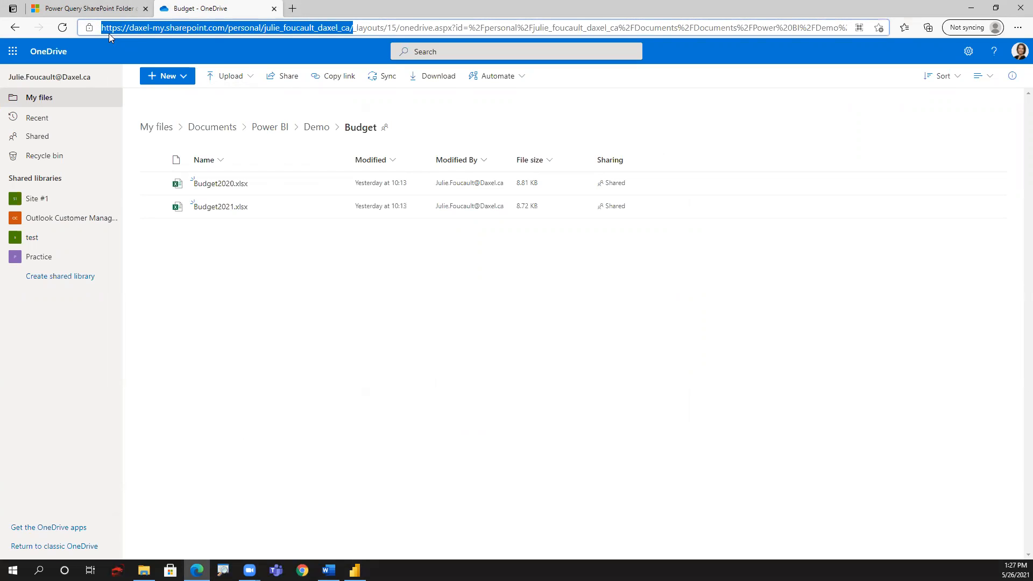
mouse_move(349, 25)
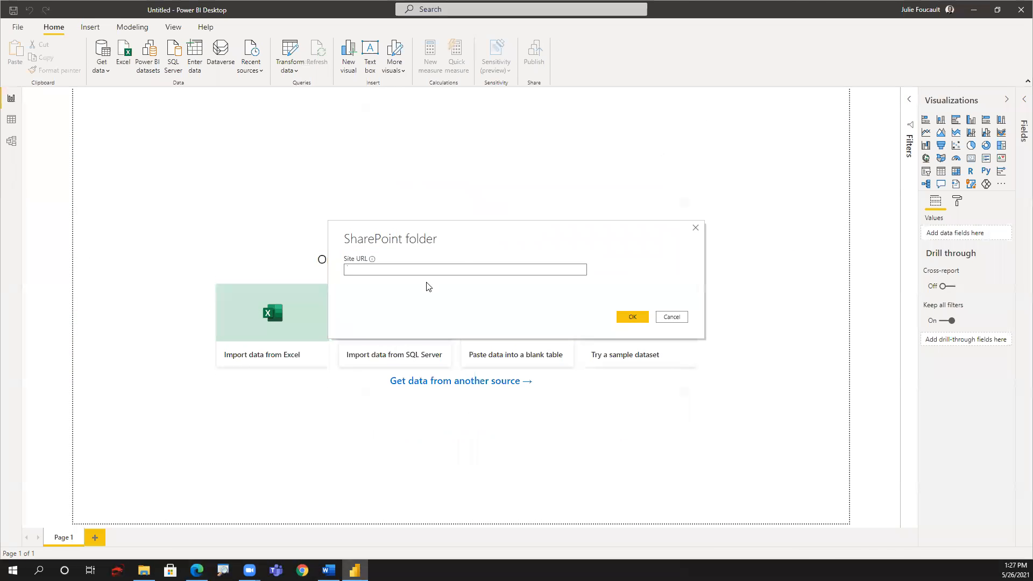
type("https://daxel-my.sharepoint.com/personal/julie_foucault_daxel_ca/")
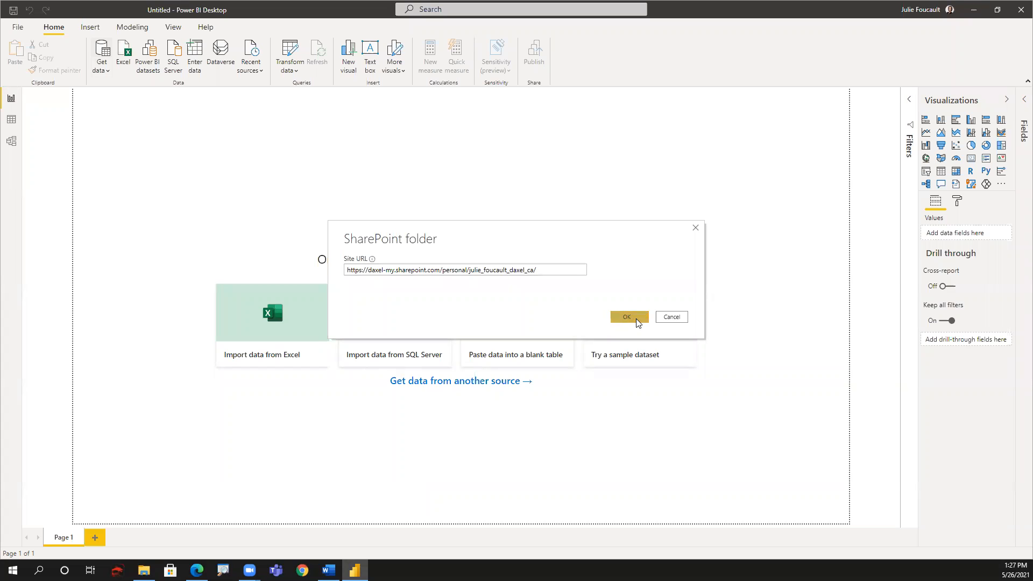
left_click(625, 316)
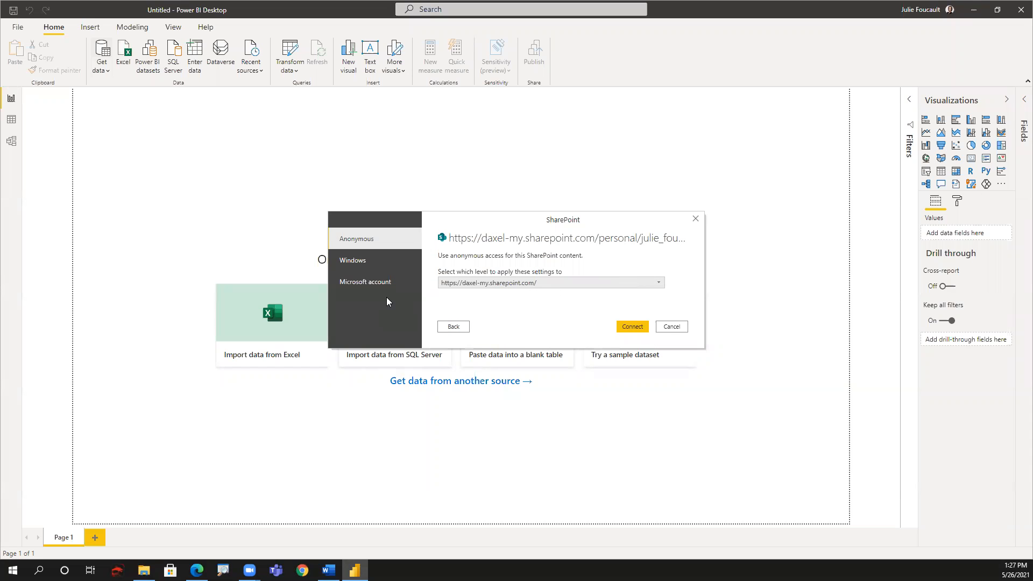
Sign in with the Microsoft work account and password, then connect to the OneDrive site
left_click(365, 281)
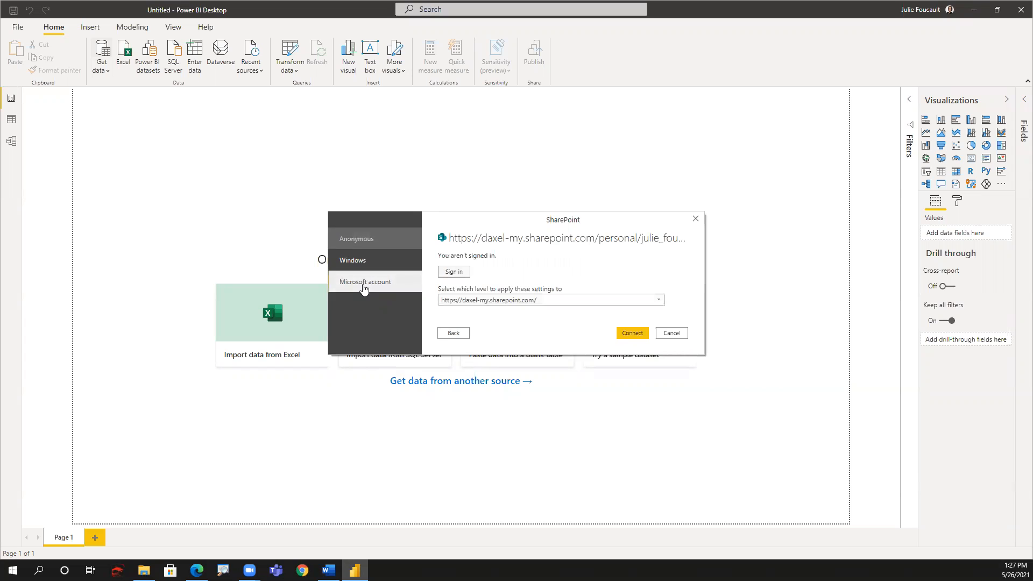
left_click(453, 272)
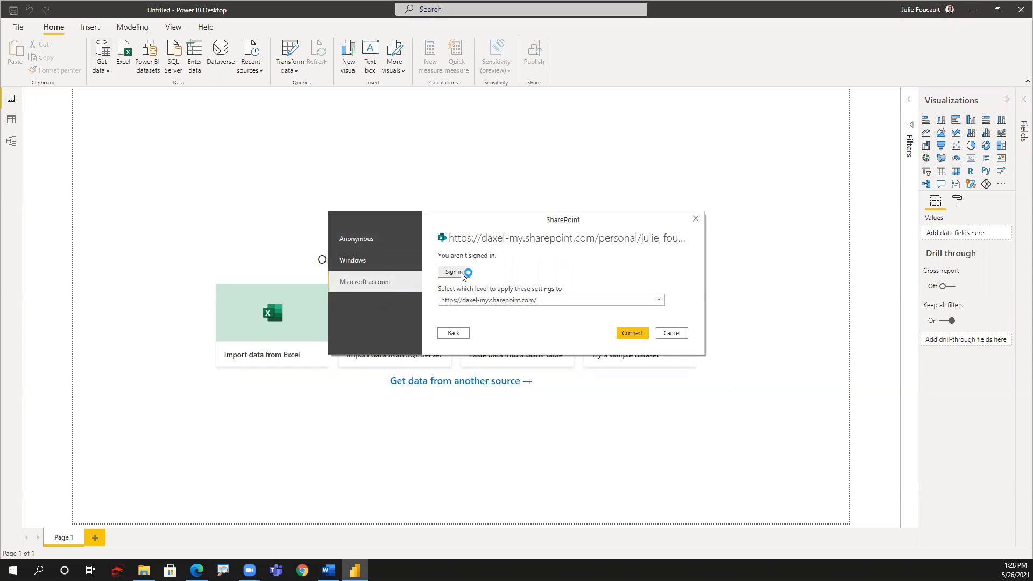
left_click(451, 272)
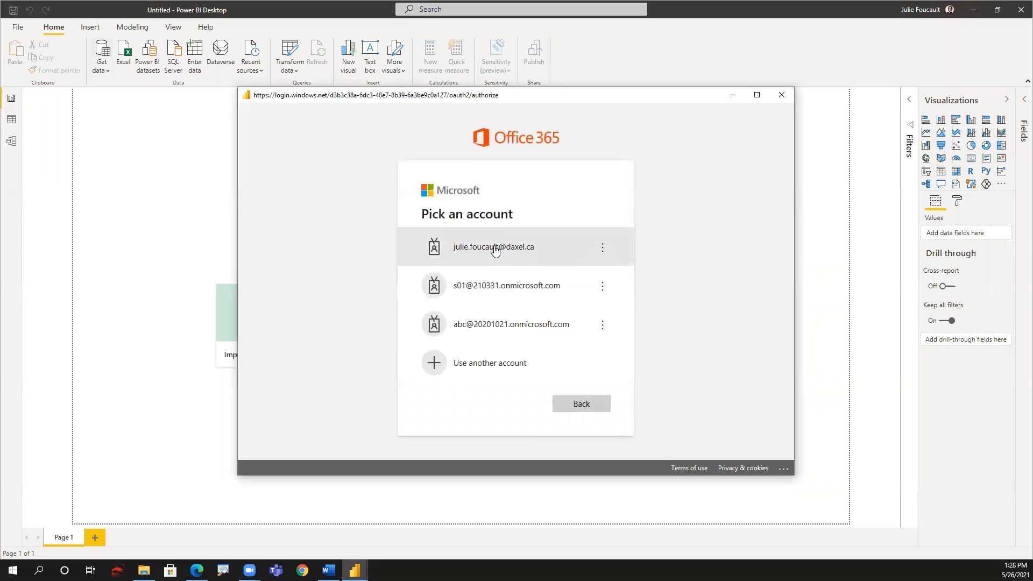
left_click(493, 247)
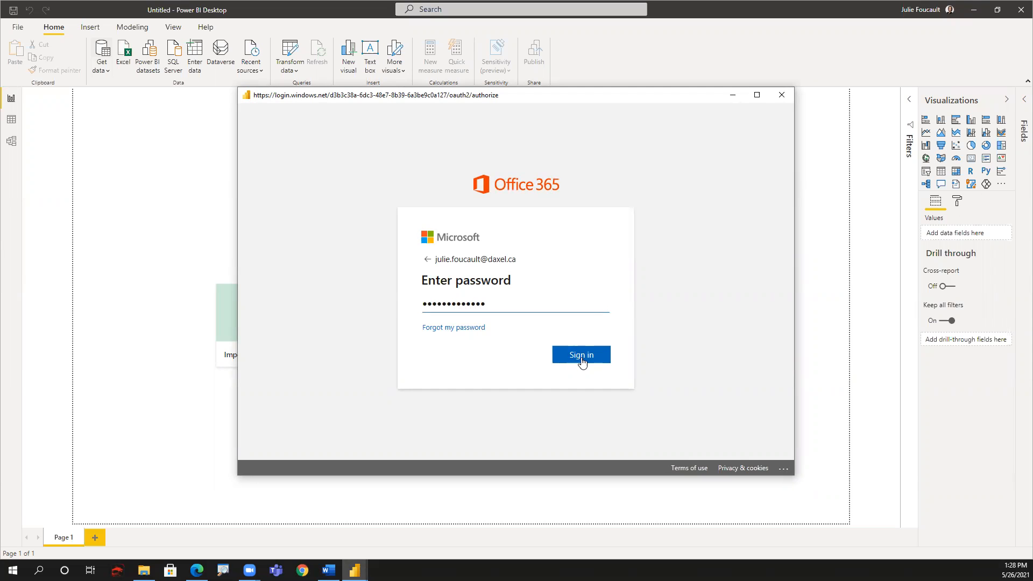
left_click(580, 354)
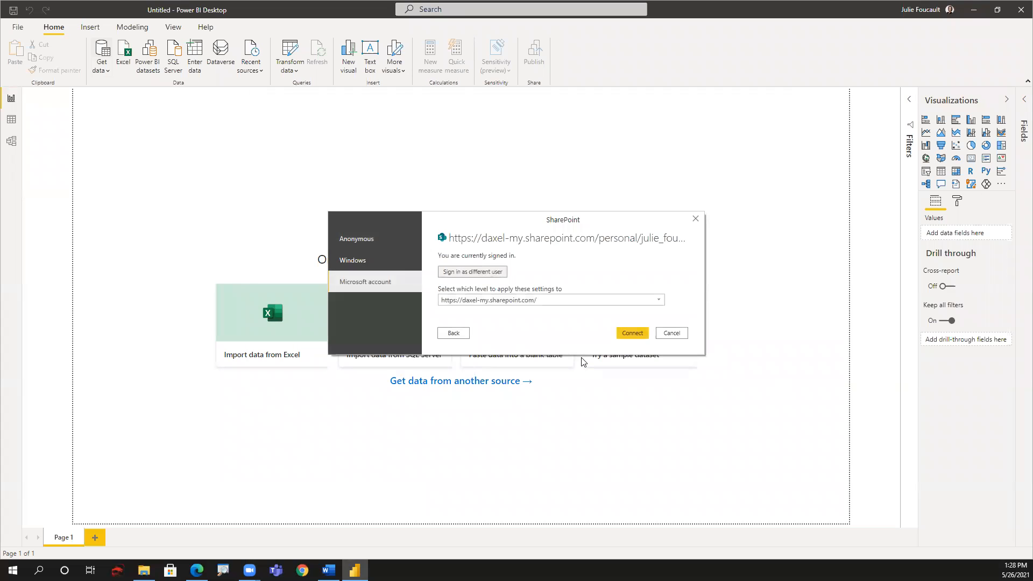
mouse_move(532, 337)
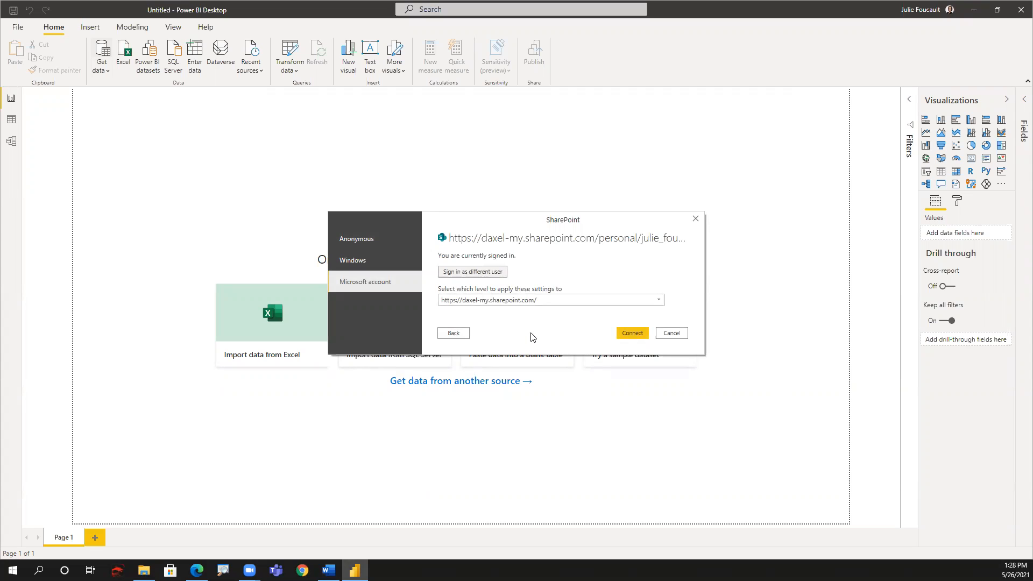
mouse_move(580, 332)
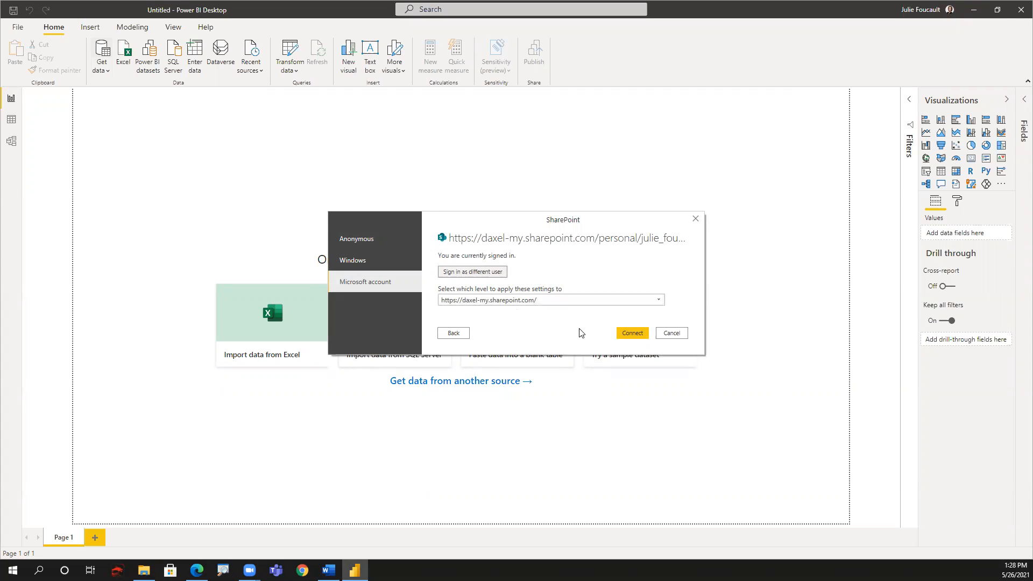
mouse_move(595, 348)
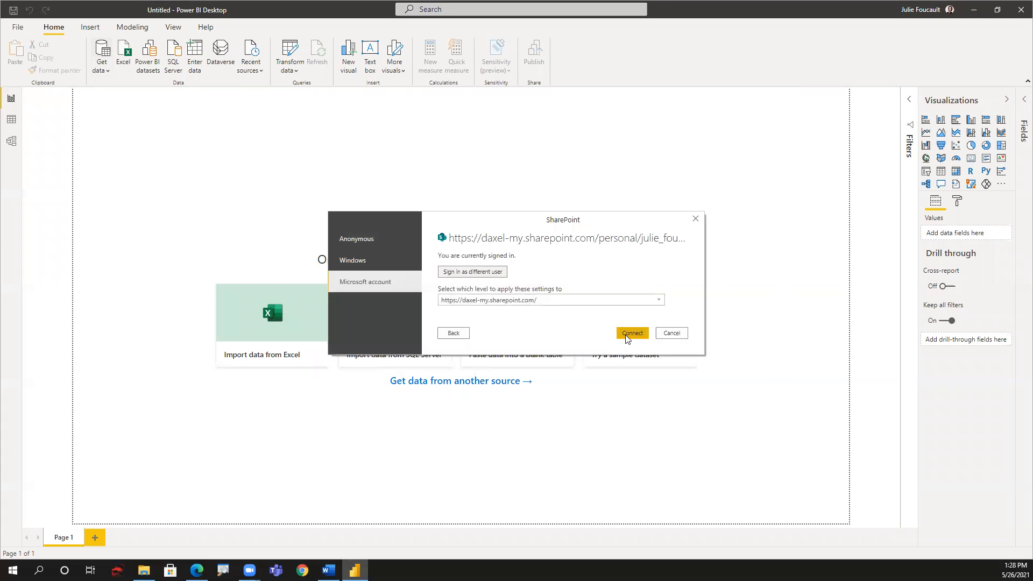
left_click(632, 332)
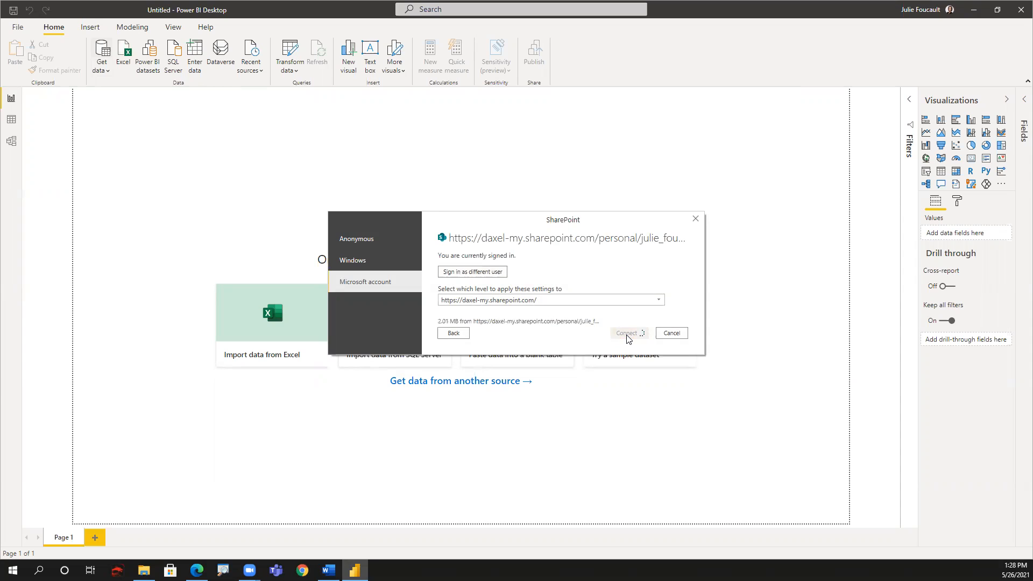
Review the preview of files found on the site and peek at the Combine options
left_click(625, 333)
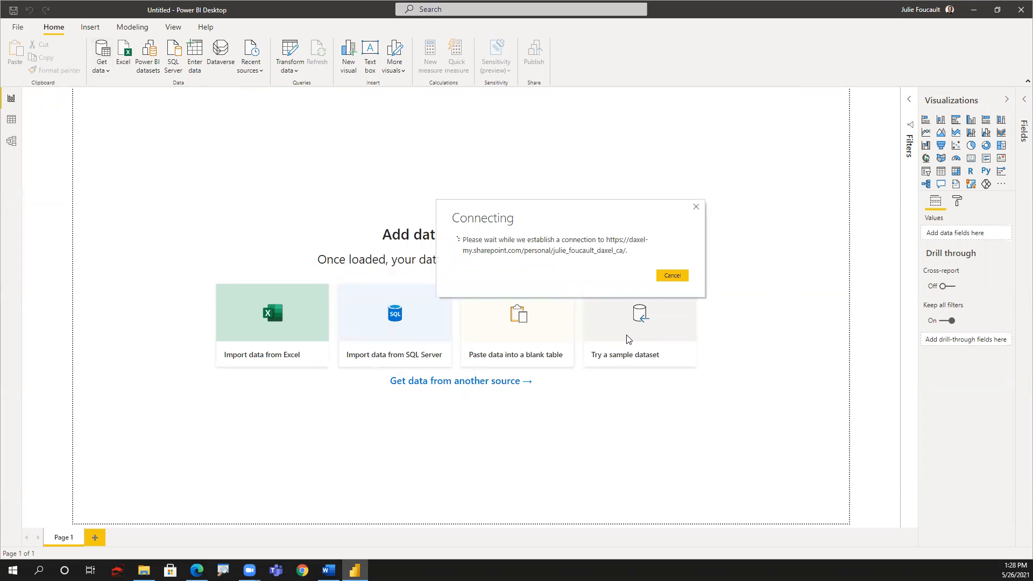
left_click(672, 275)
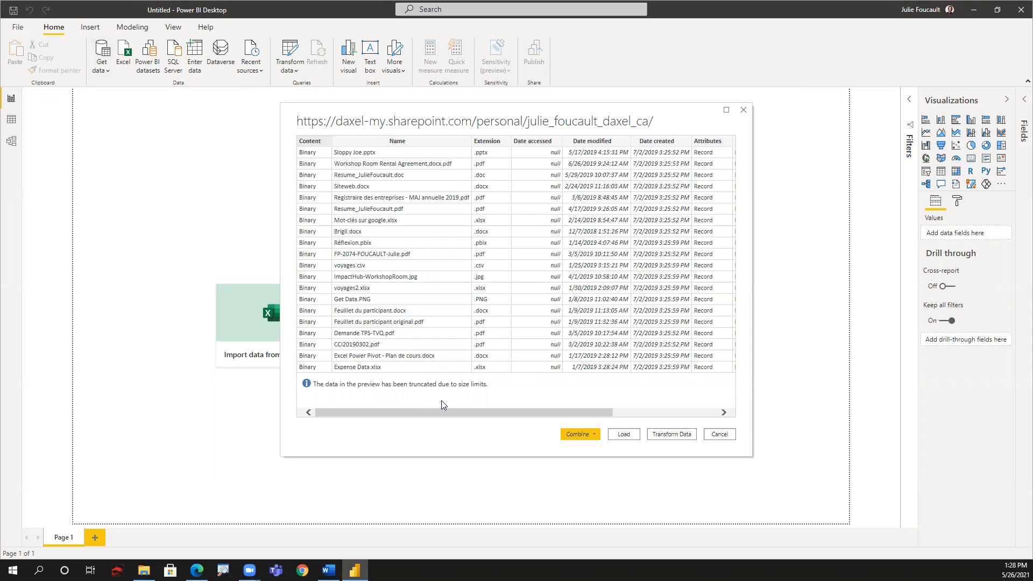
left_click(578, 434)
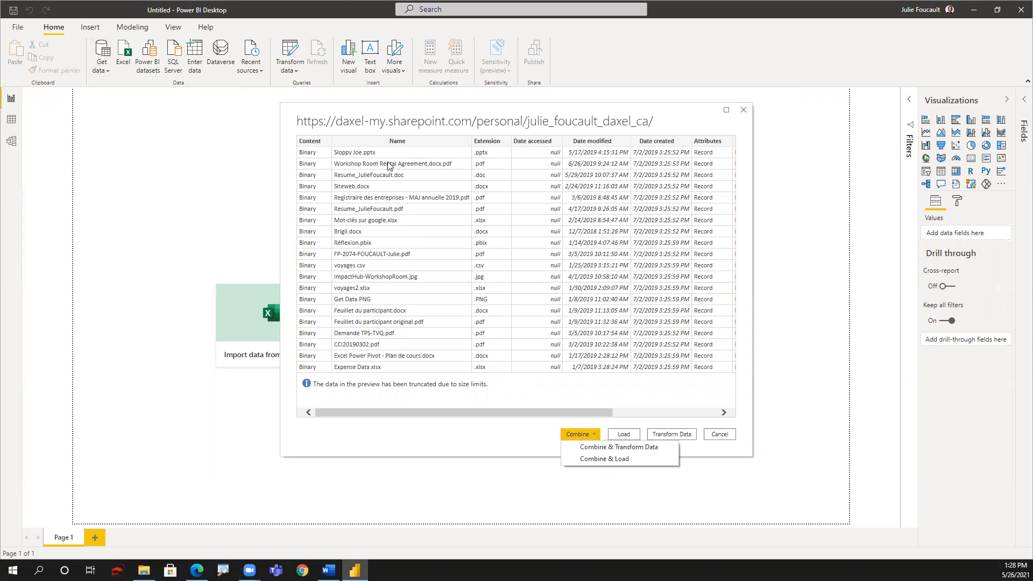
left_click(405, 433)
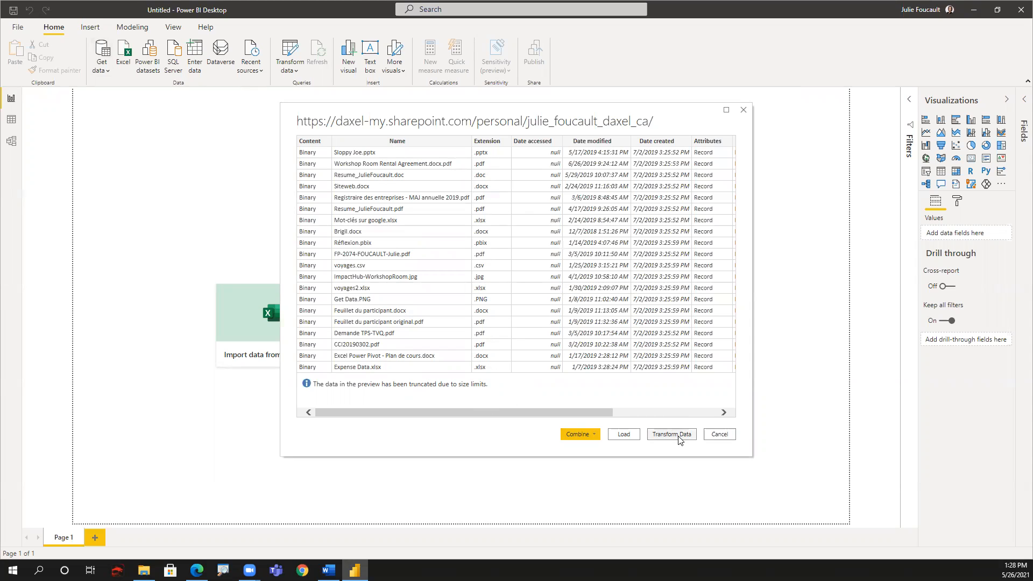
Transform the data and filter Folder Path to values ending with Budget/, leaving 53 rows
left_click(718, 433)
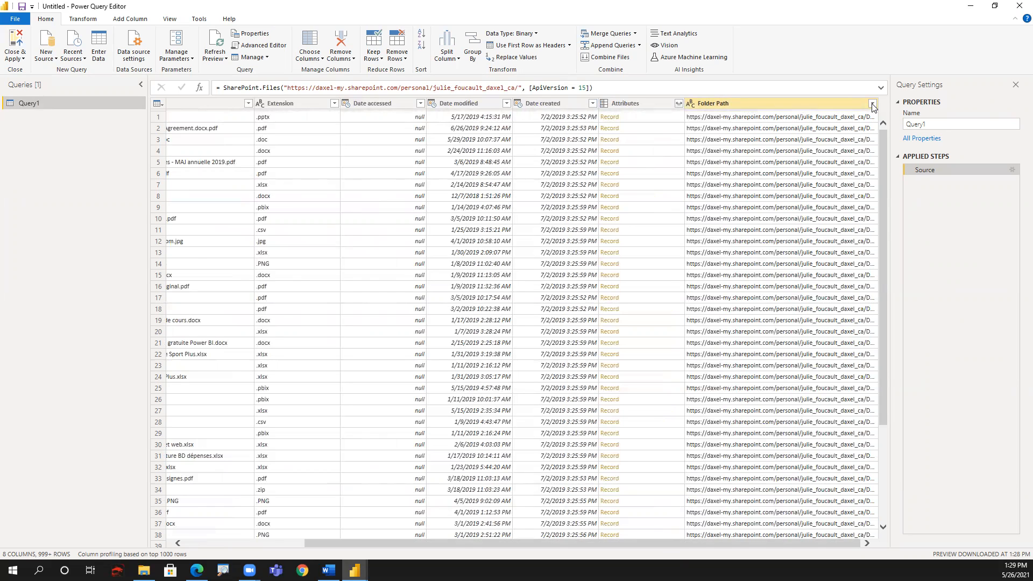
left_click(873, 103)
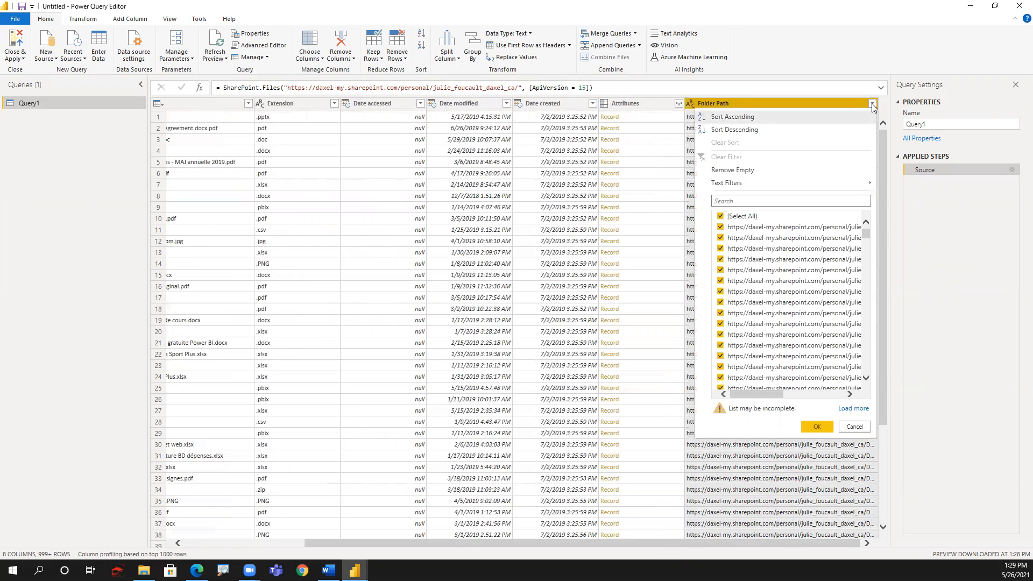
mouse_move(863, 192)
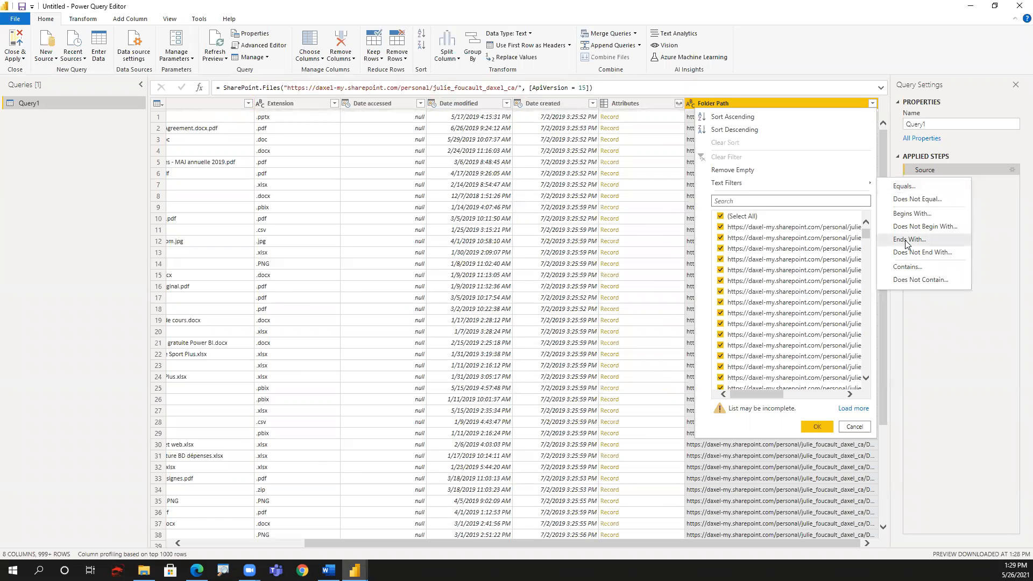
left_click(909, 239)
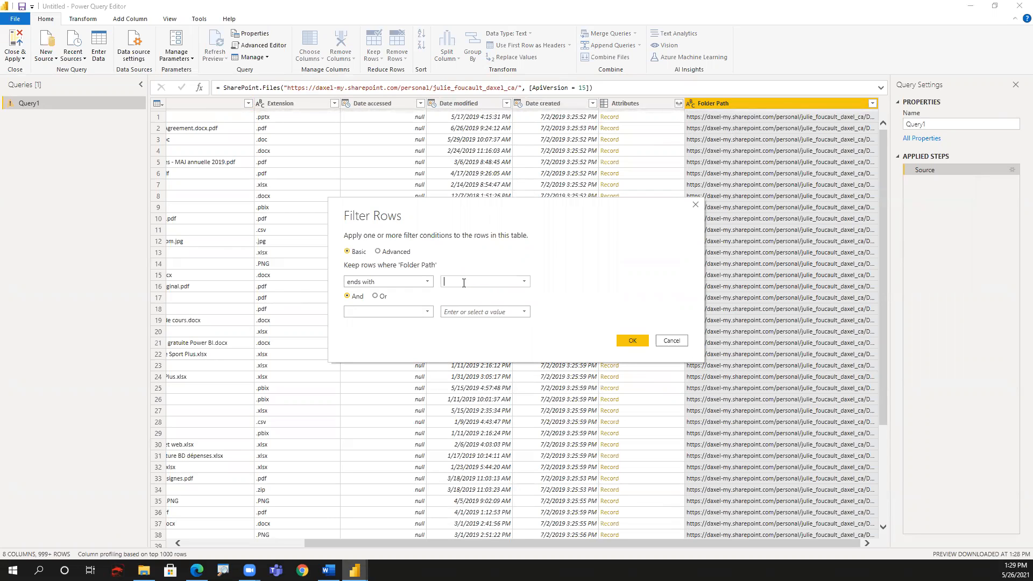
type("Budget")
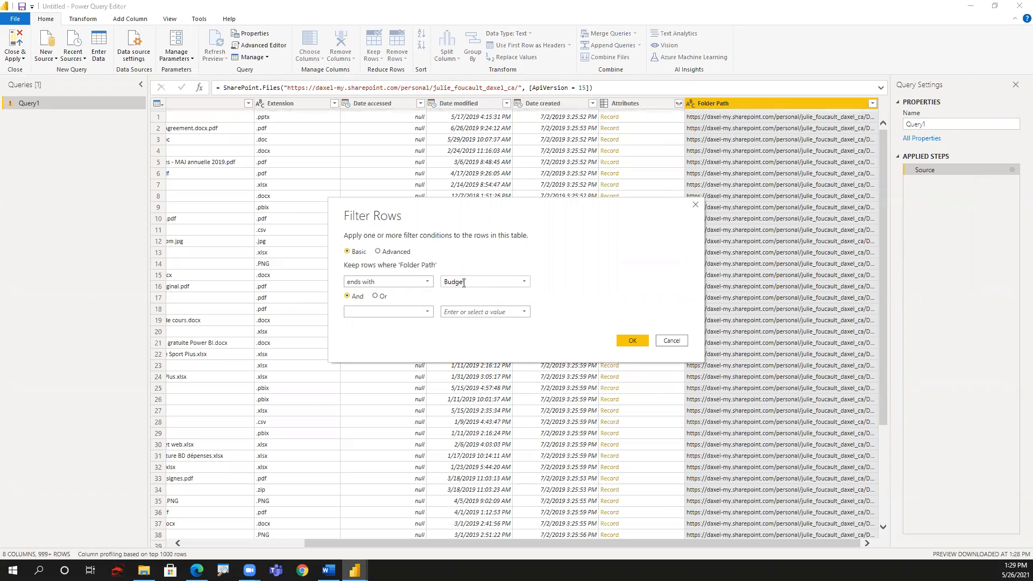
type("/")
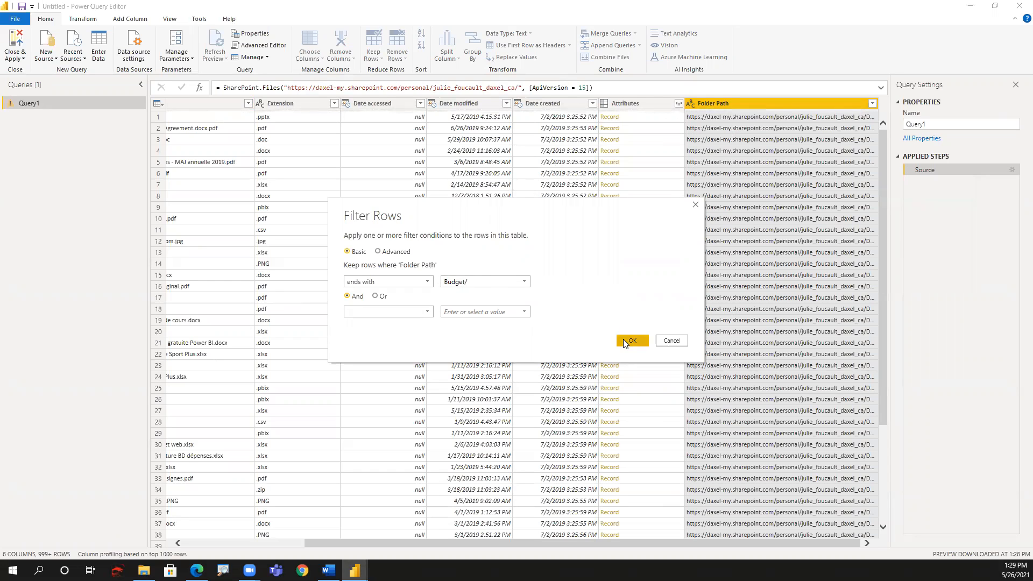
left_click(630, 341)
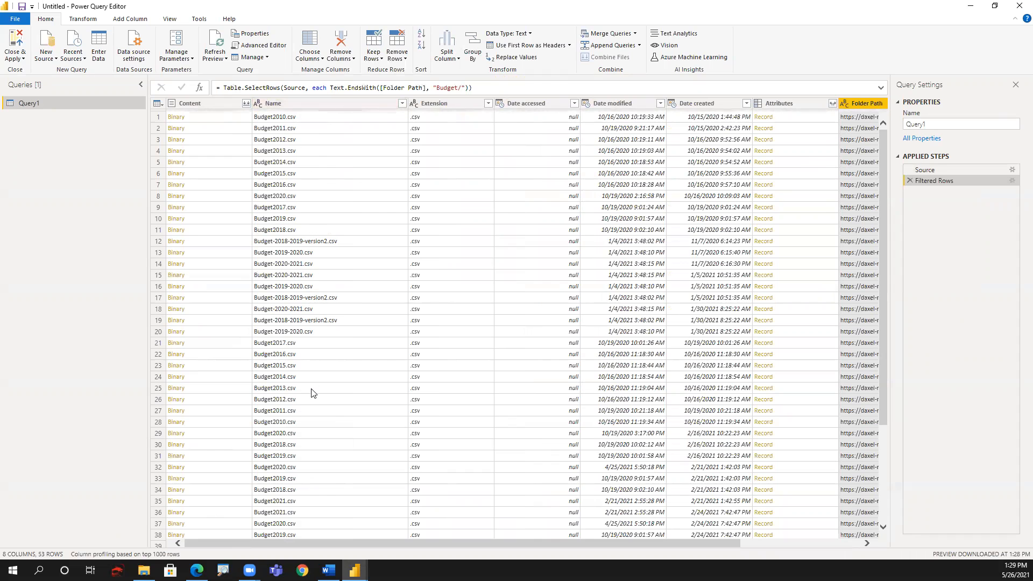
Scroll through the filtered rows to check every Folder Path entry
scroll("down", 3)
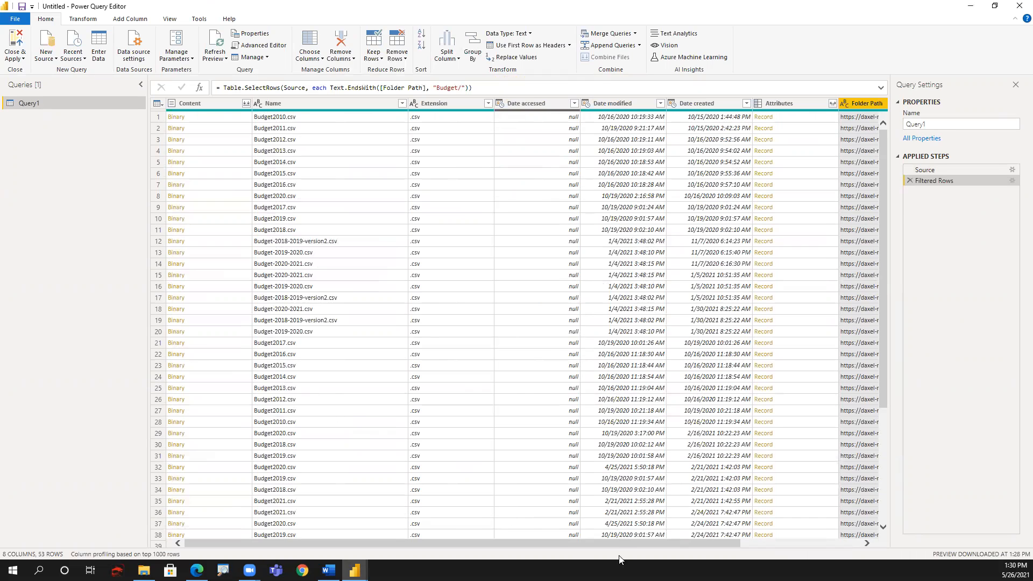
scroll("right", 3)
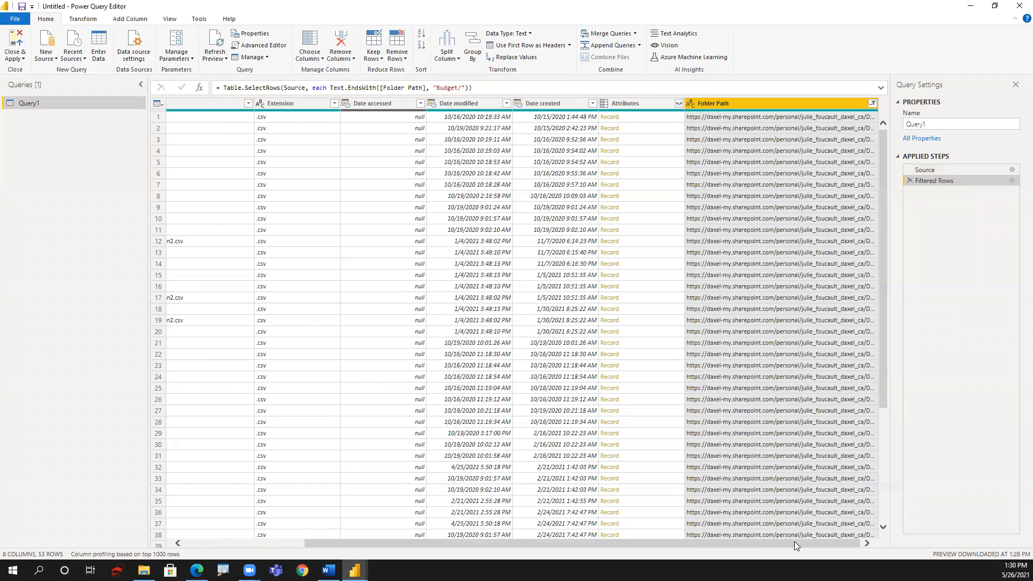
mouse_move(986, 345)
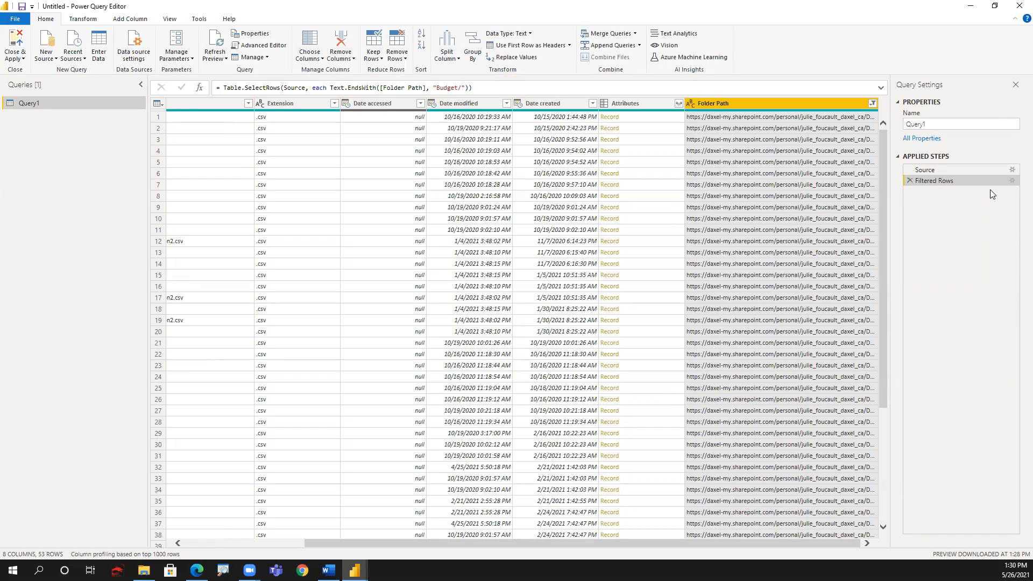
mouse_move(934, 181)
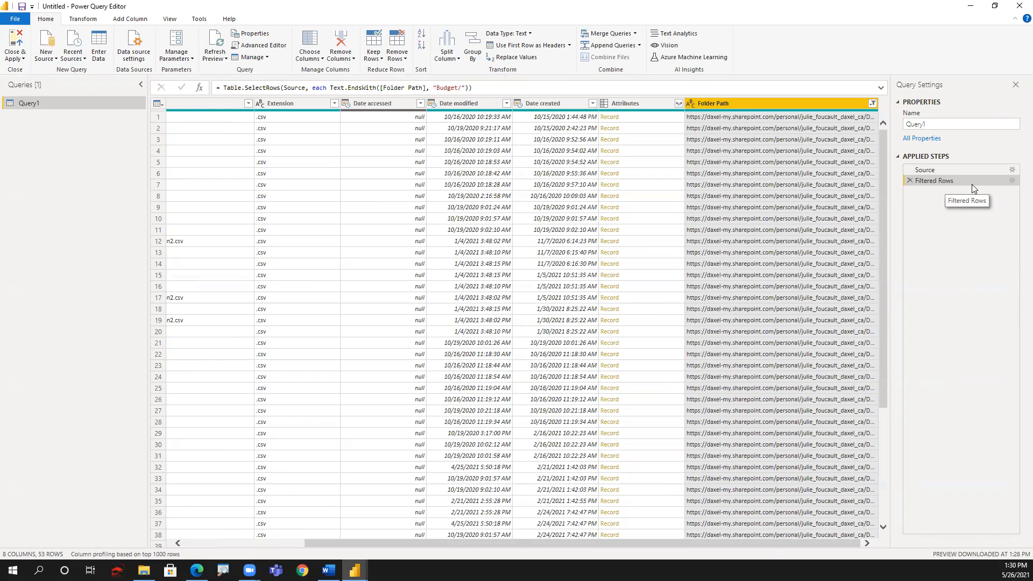
mouse_move(1014, 184)
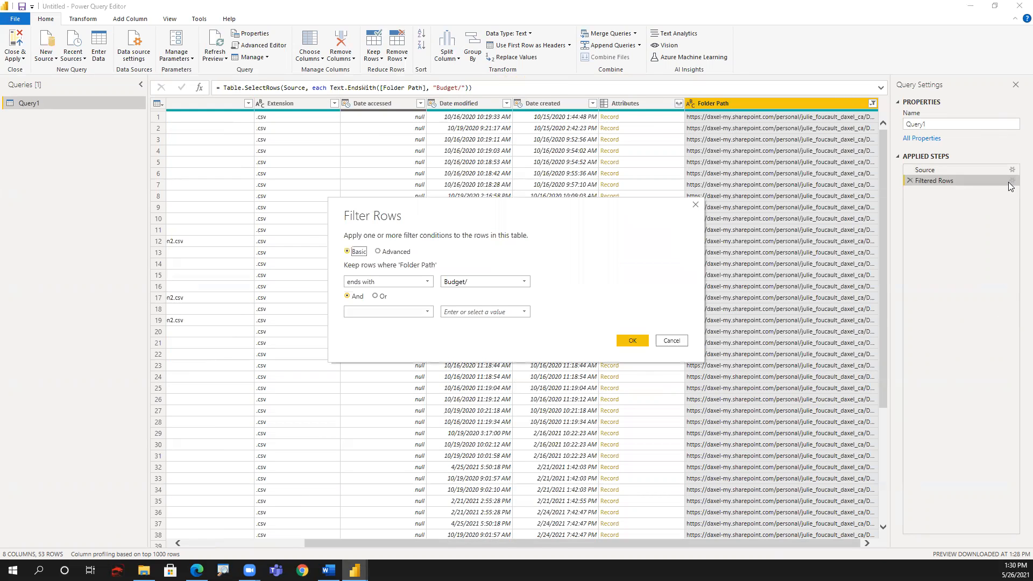
Revise the filter to end with /Power BI/Demo/Budget/, keeping Budget2020.xlsx and Budget2021.xlsx
left_click(484, 281)
type("/Power BI")
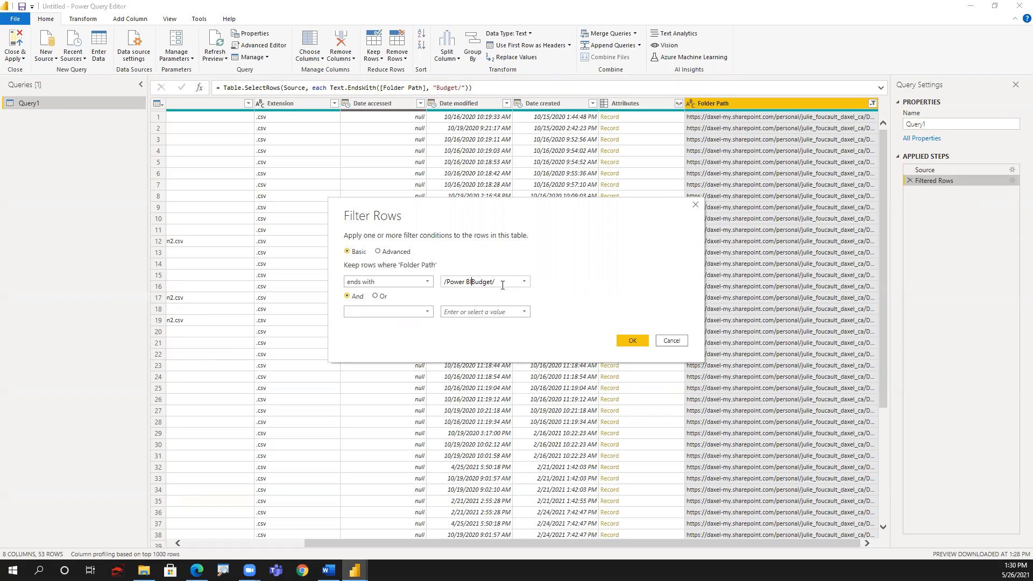
type("Demo/")
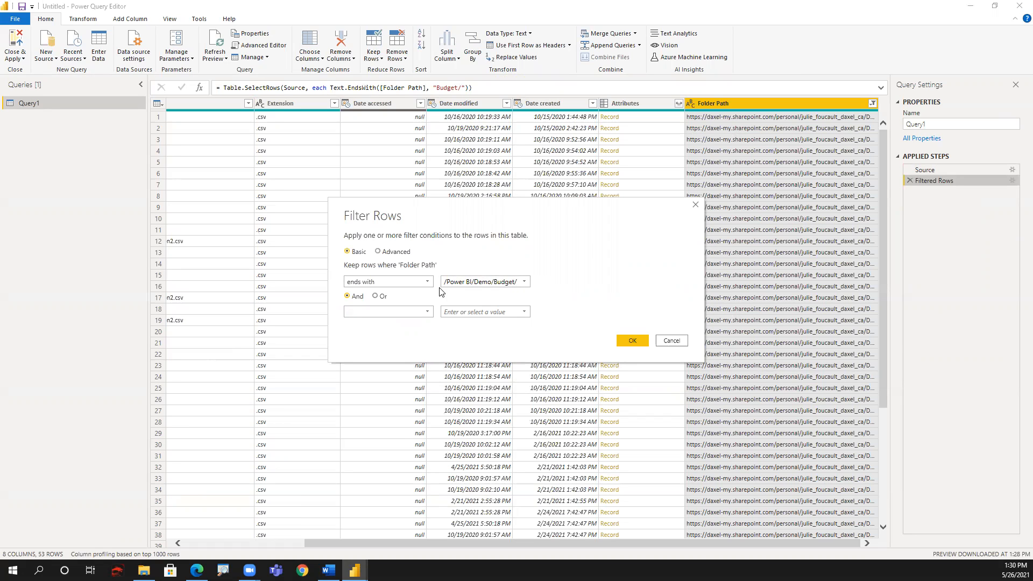
mouse_move(615, 356)
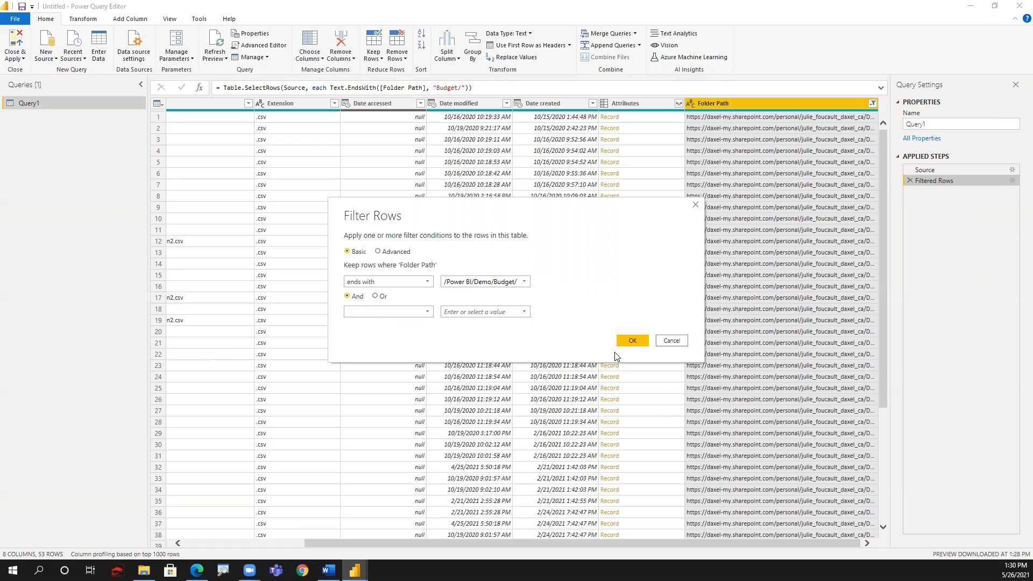
left_click(630, 341)
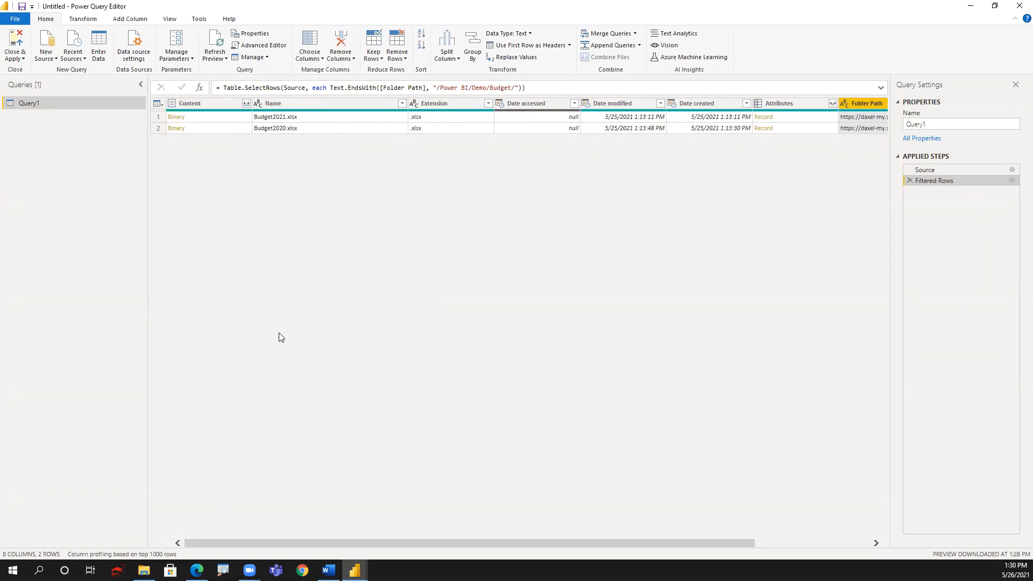
mouse_move(172, 205)
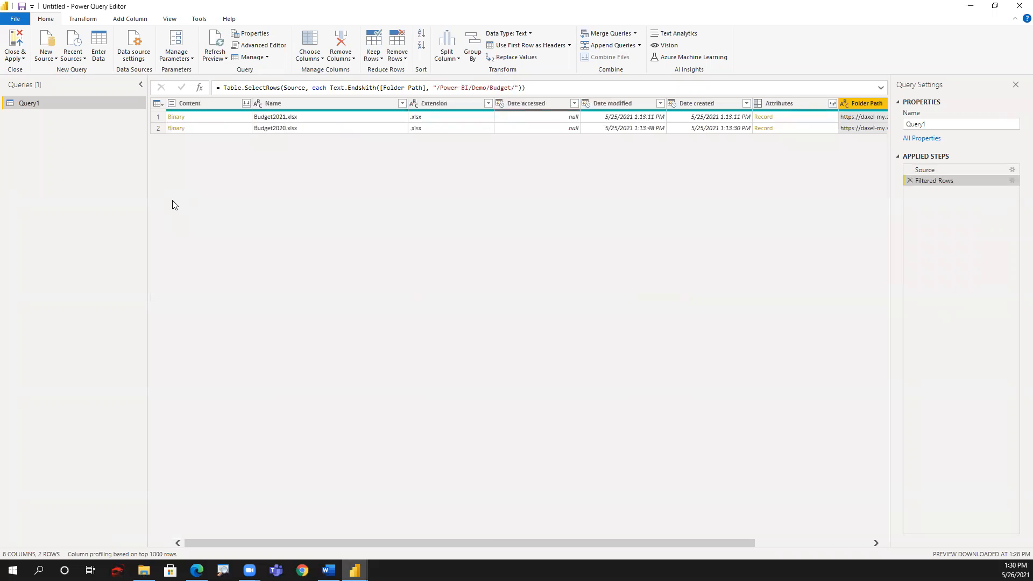
Combine the Content of the two Budget workbooks, bringing up the Combine Files window
left_click(189, 103)
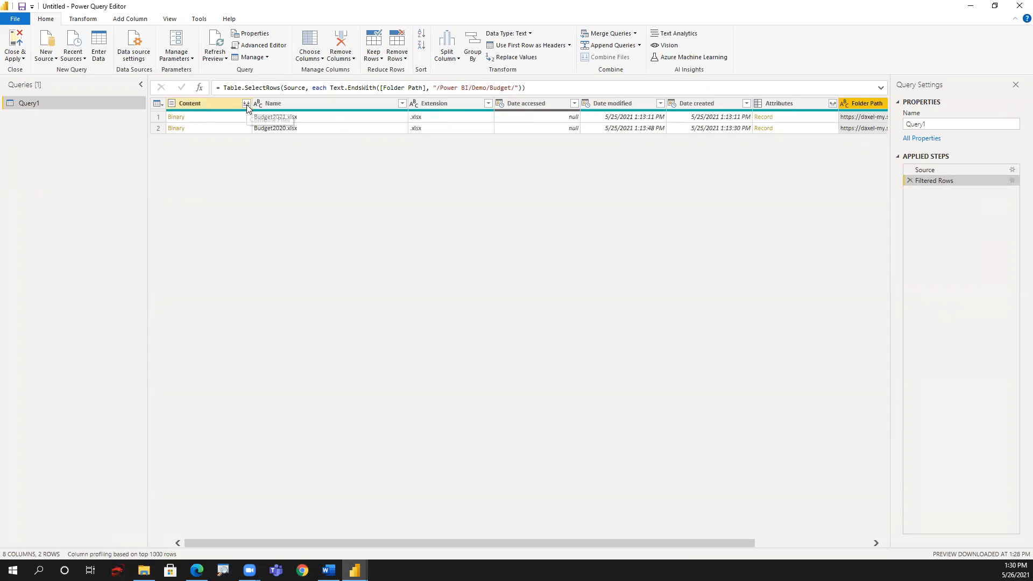
mouse_move(246, 107)
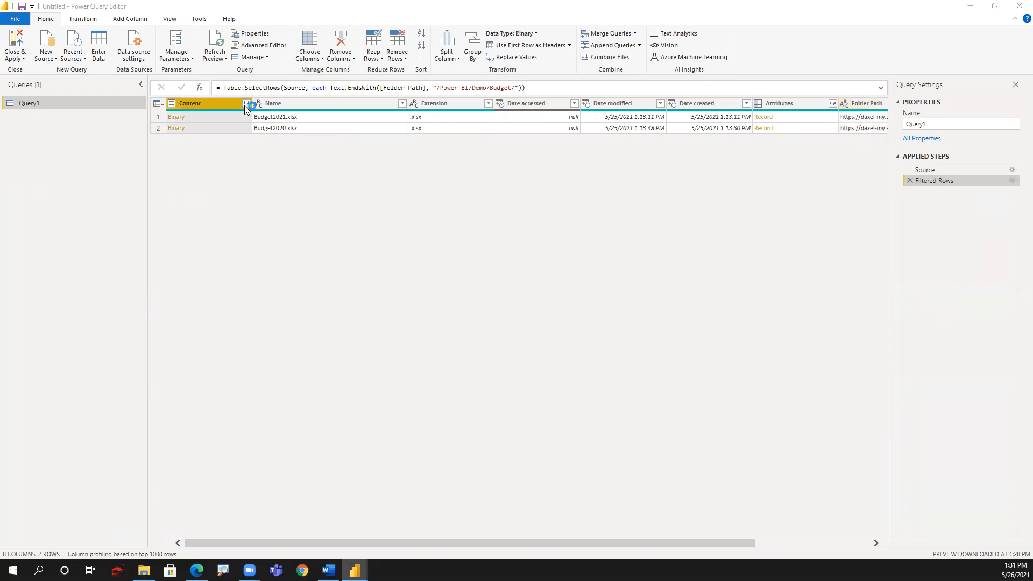
left_click(247, 103)
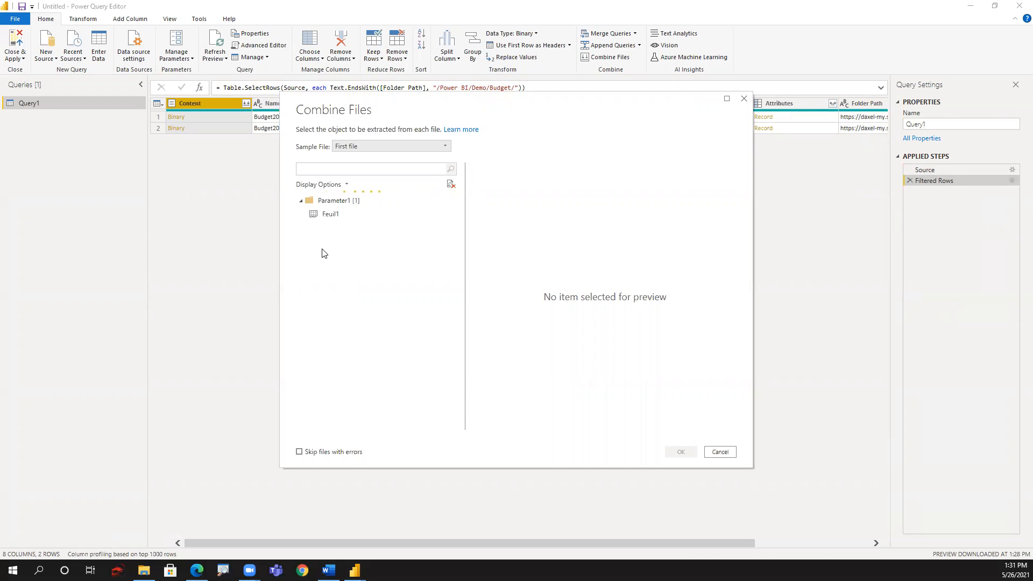
Choose the Feuil1 sheet (Date, Budget) under Parameter1 and confirm to combine both files
left_click(372, 169)
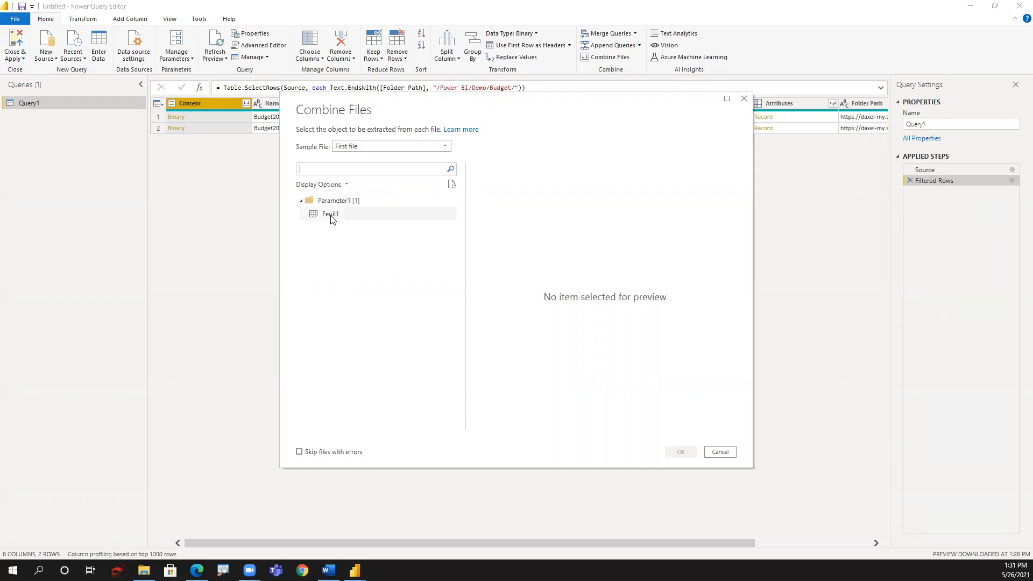
left_click(331, 214)
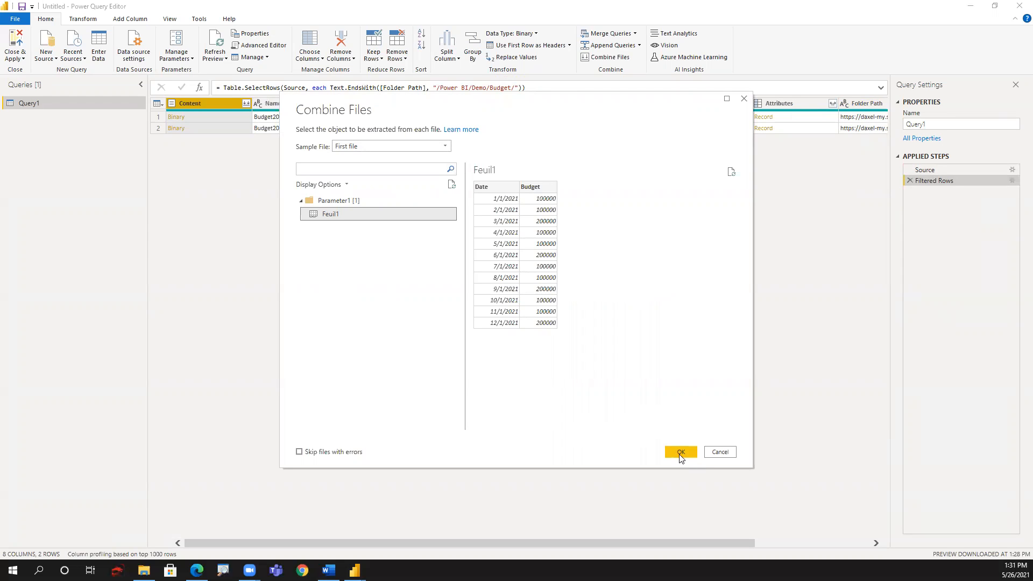
left_click(680, 453)
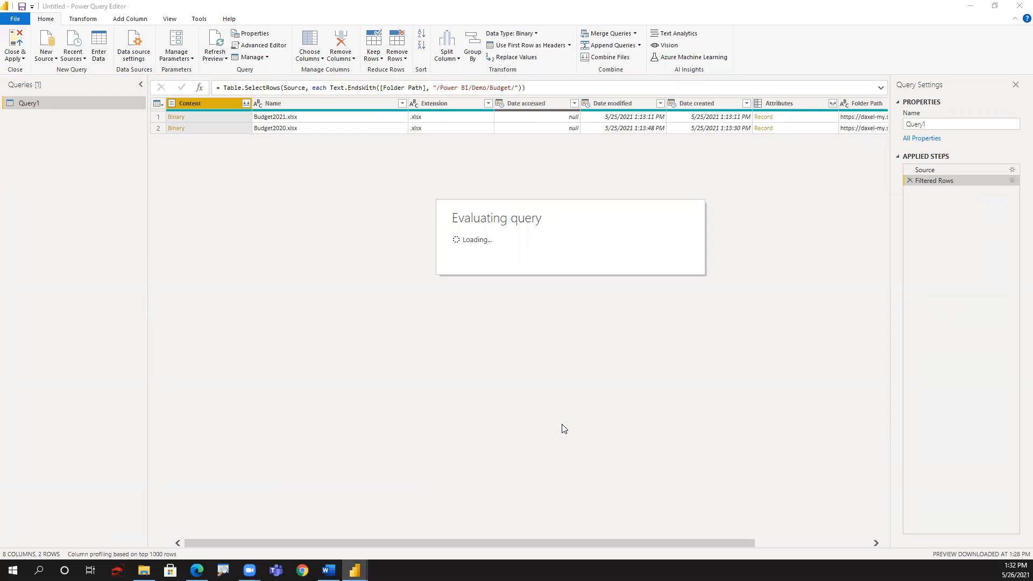
mouse_move(454, 392)
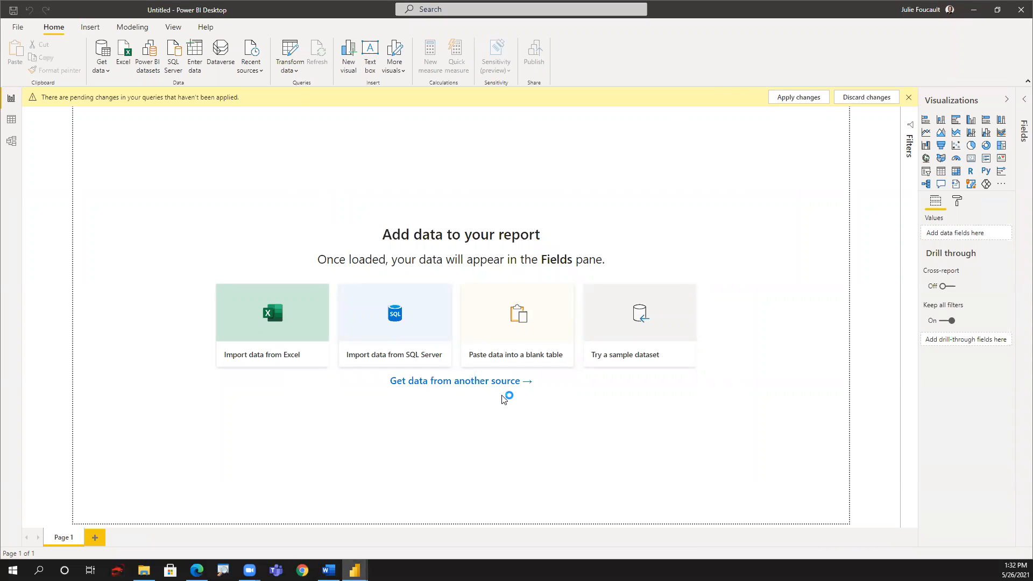
mouse_move(503, 399)
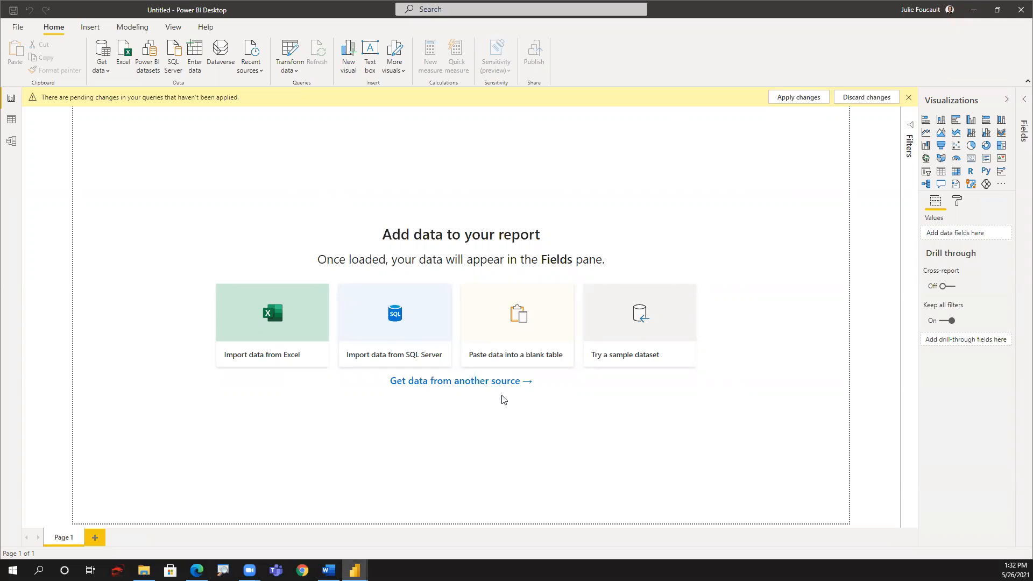
mouse_move(438, 441)
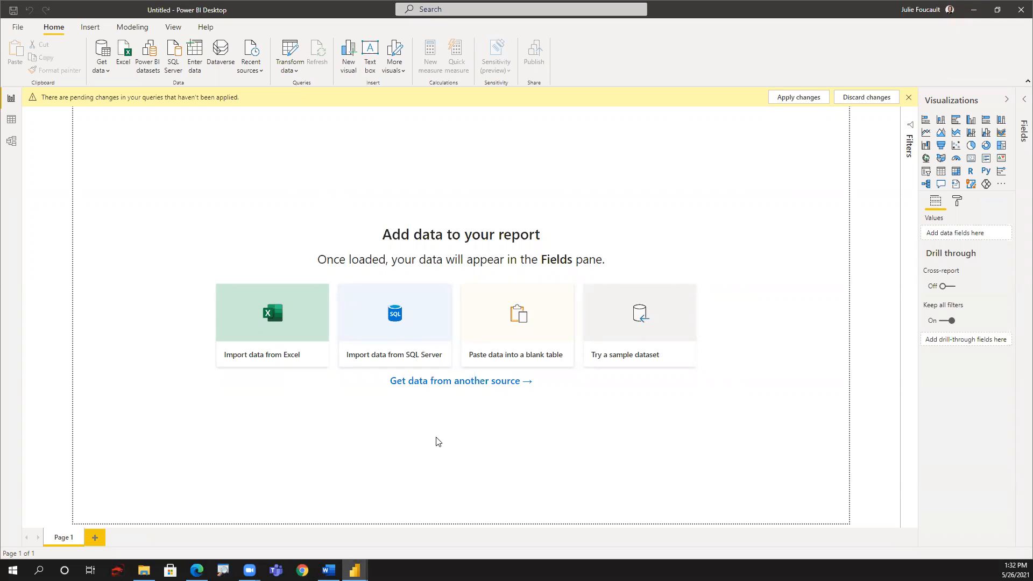
mouse_move(354, 570)
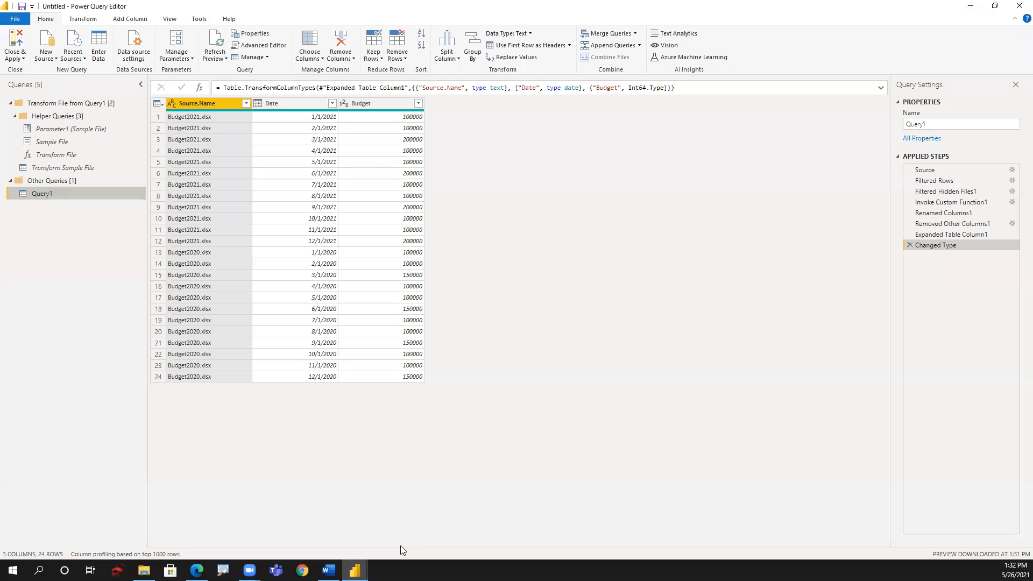
mouse_move(477, 494)
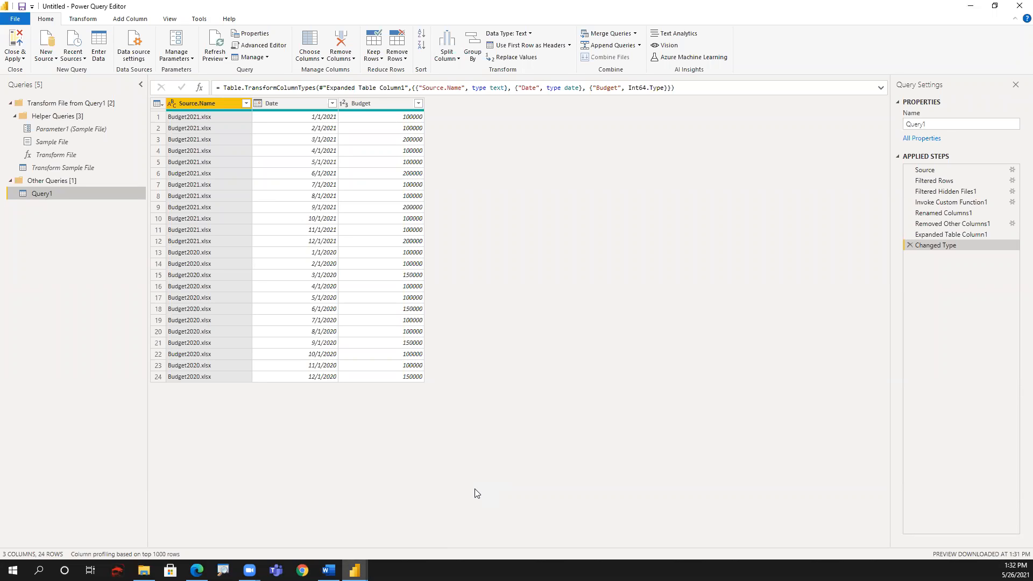
mouse_move(176, 391)
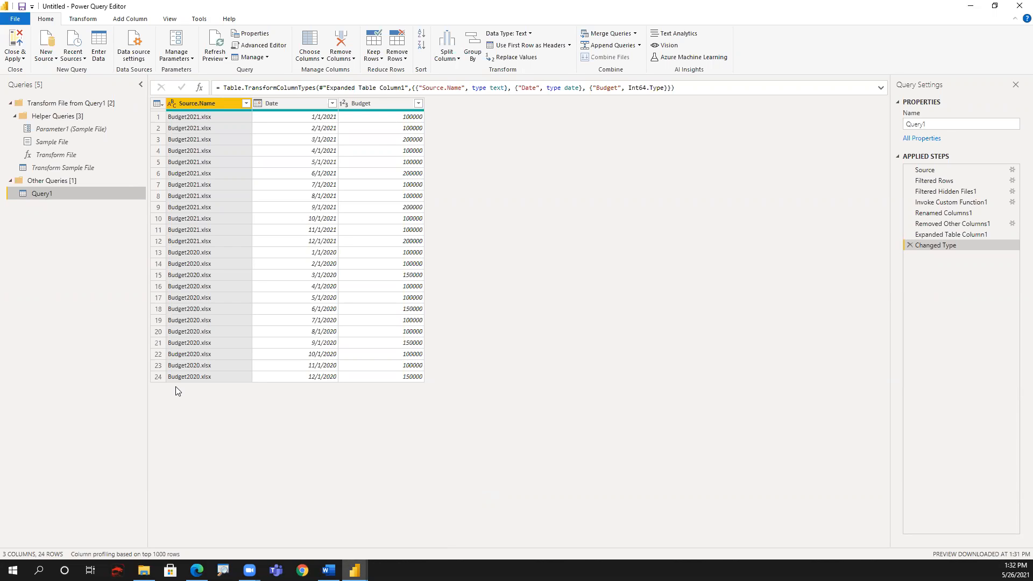
mouse_move(252, 348)
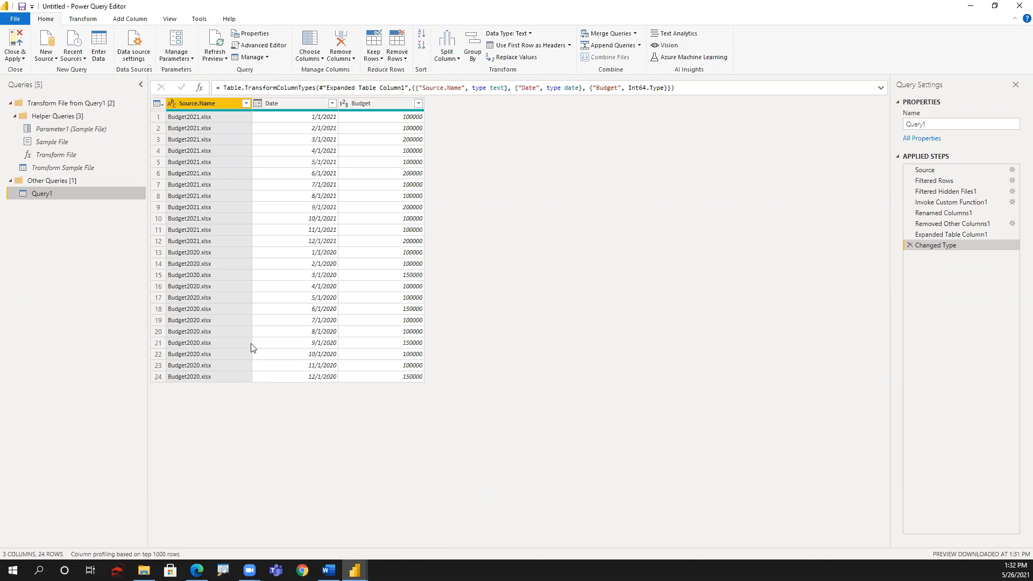
mouse_move(211, 283)
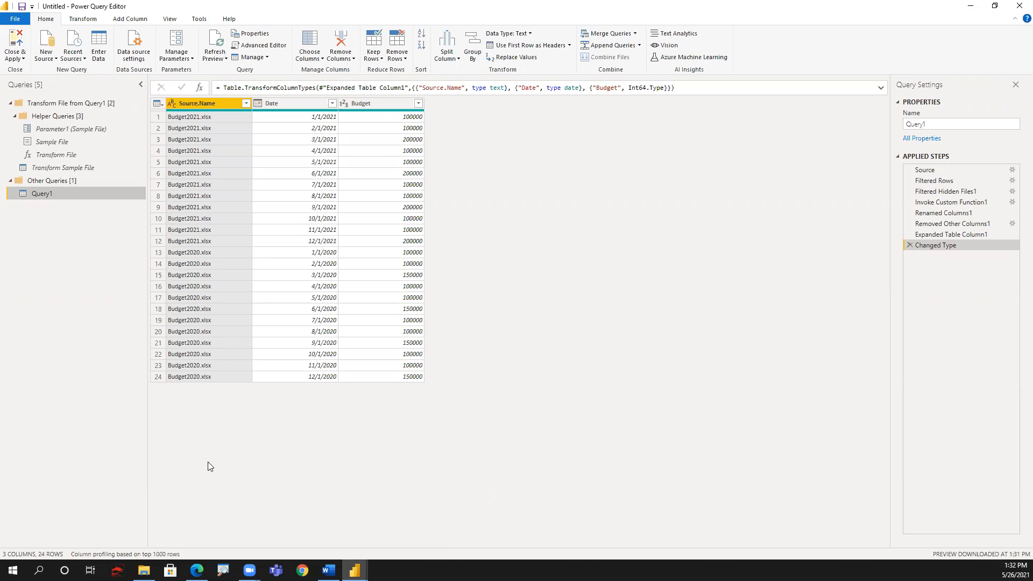
mouse_move(295, 330)
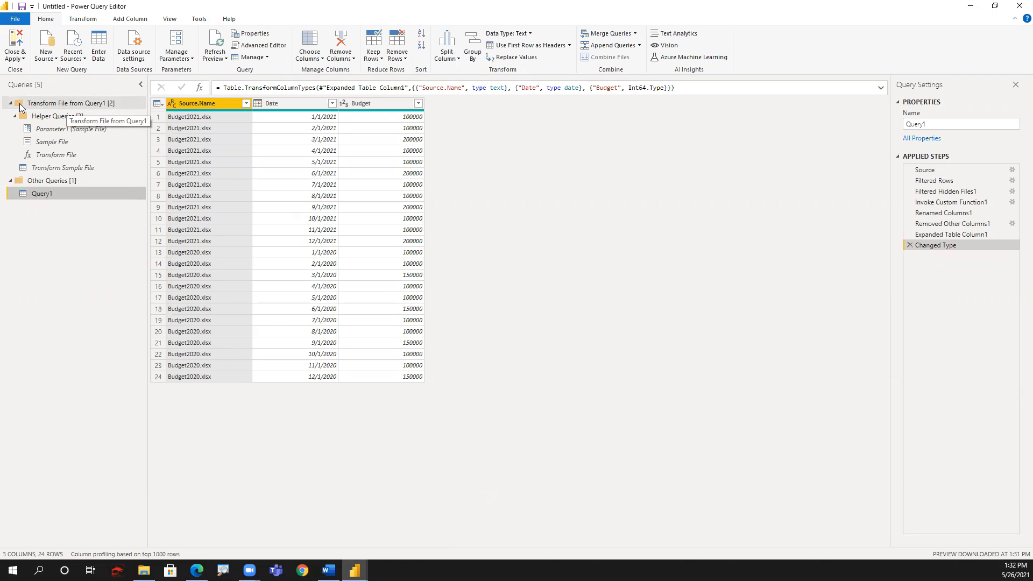
left_click(11, 105)
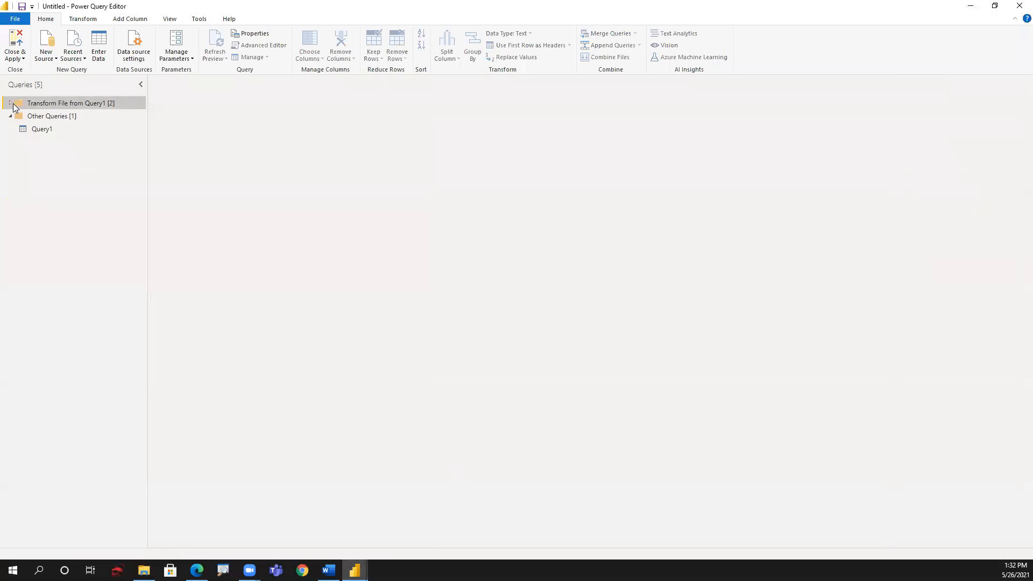
left_click(11, 104)
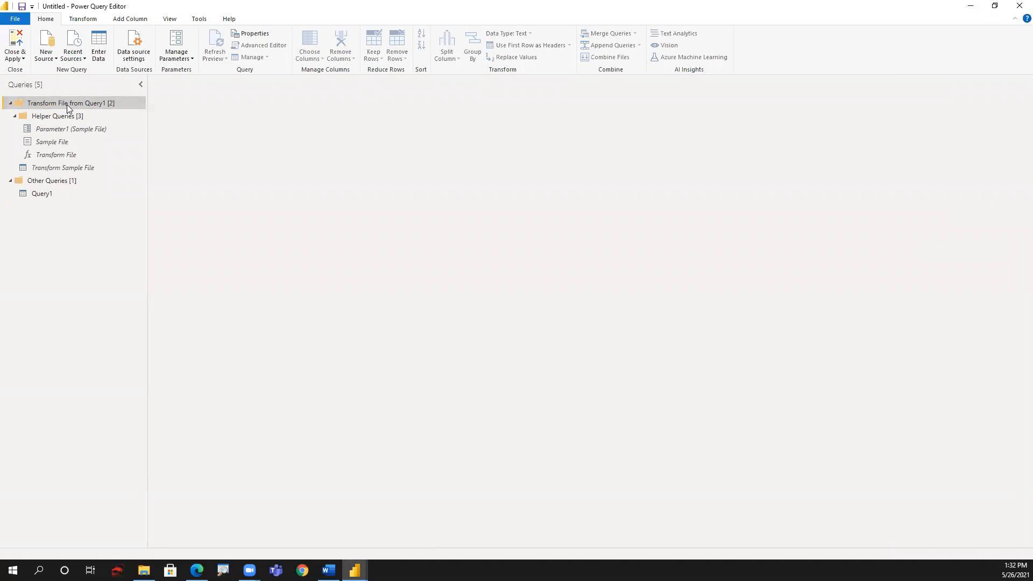
left_click(62, 168)
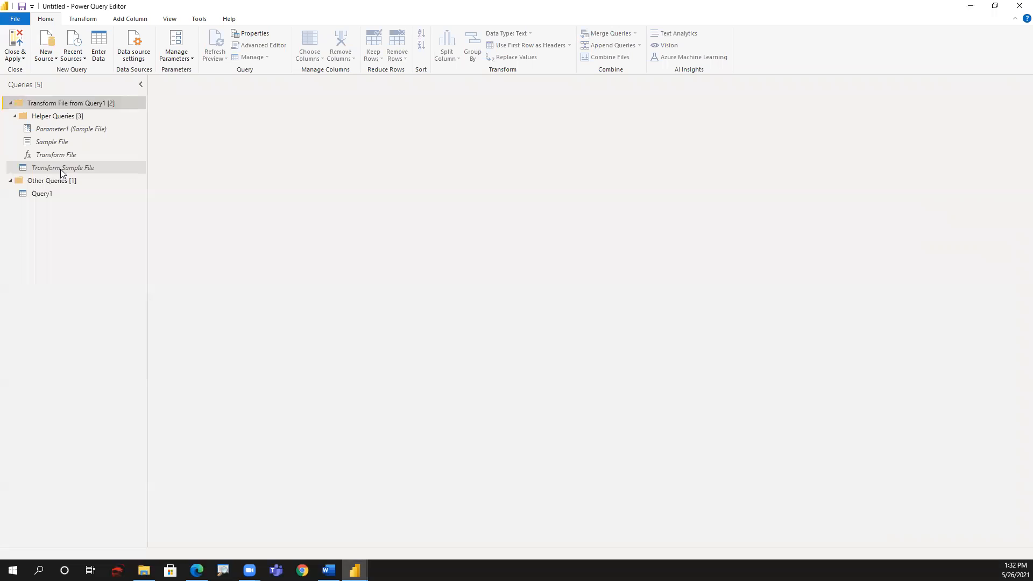
left_click(62, 168)
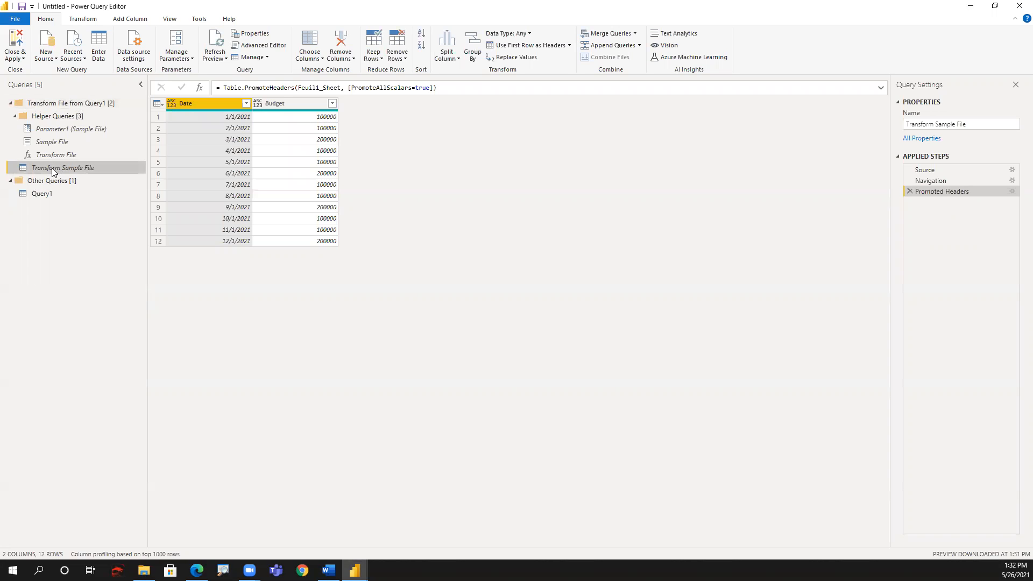
left_click(42, 193)
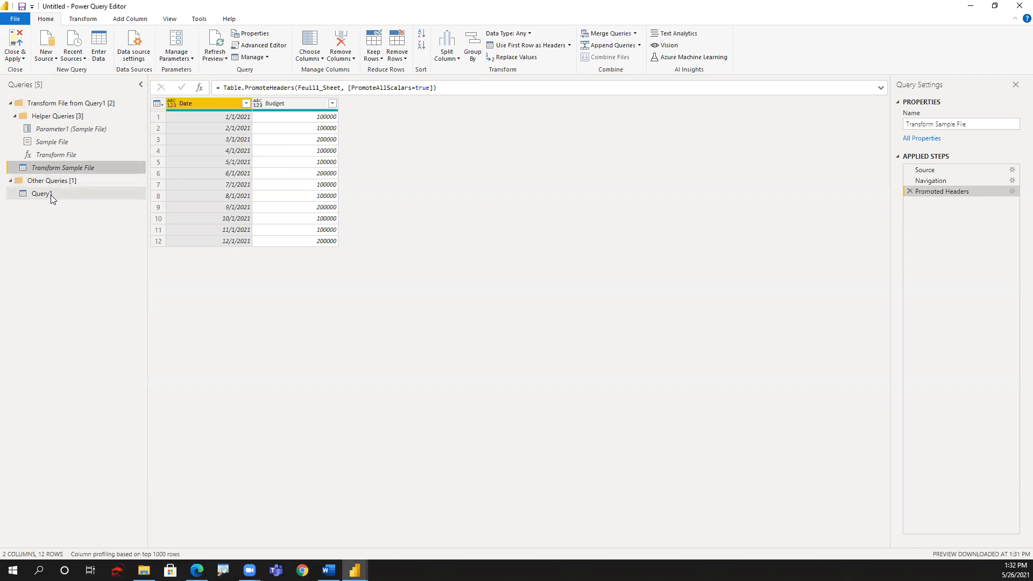
left_click(42, 193)
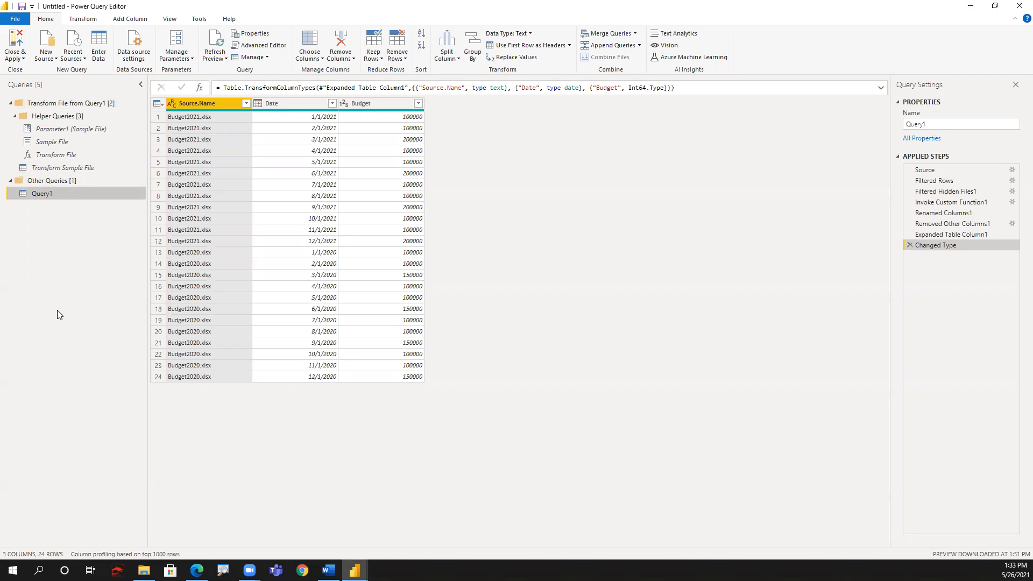
mouse_move(684, 267)
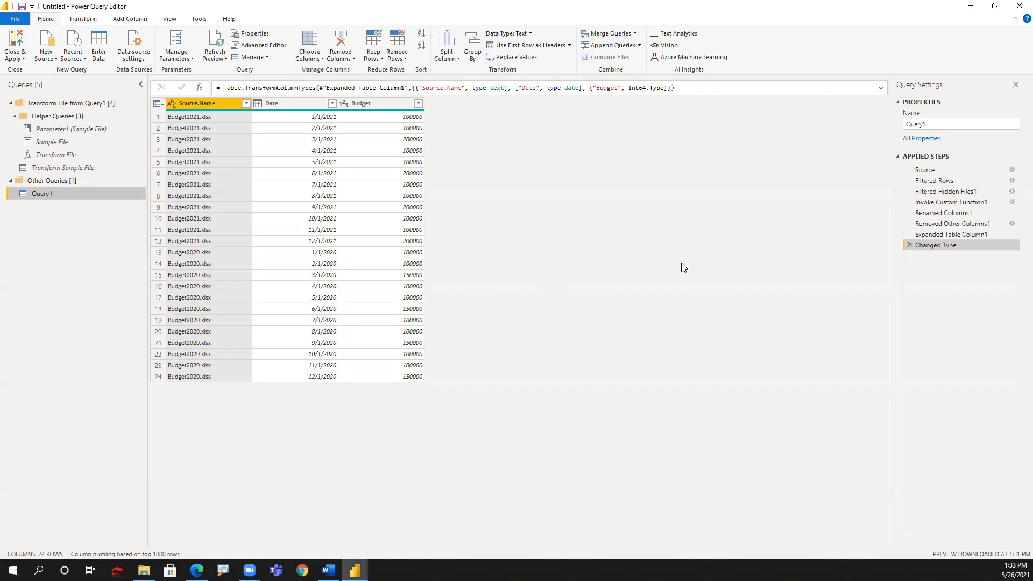
mouse_move(925, 170)
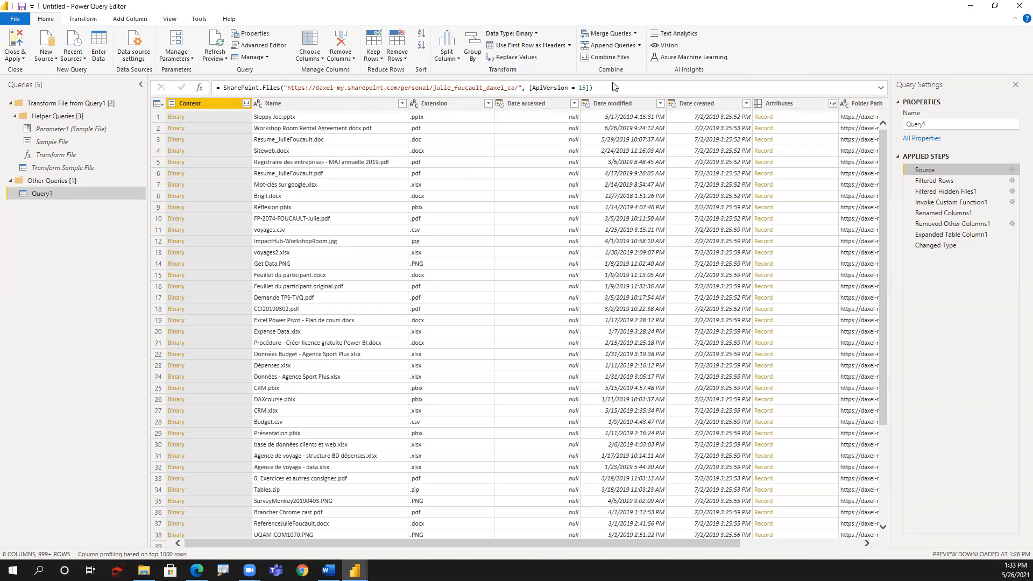
mouse_move(614, 84)
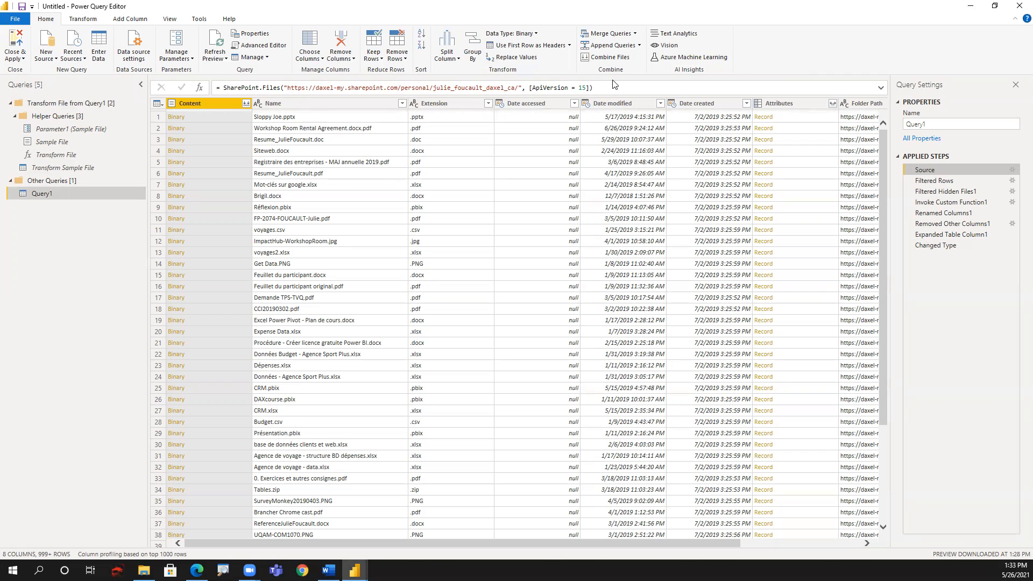